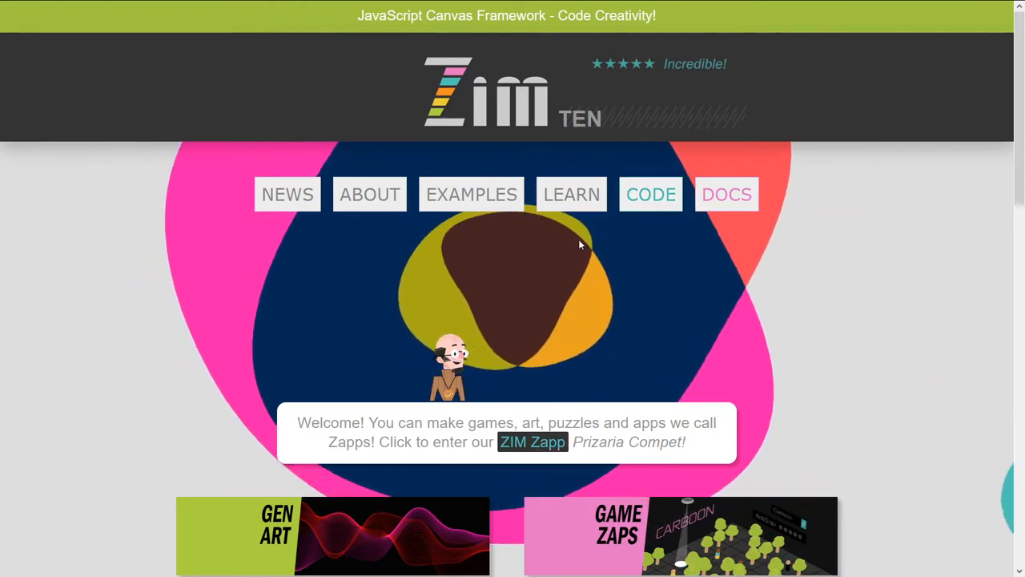
- In the canvas form demo, count up to 37 and enter the name 'Dr Abstrac'
click(212, 11)
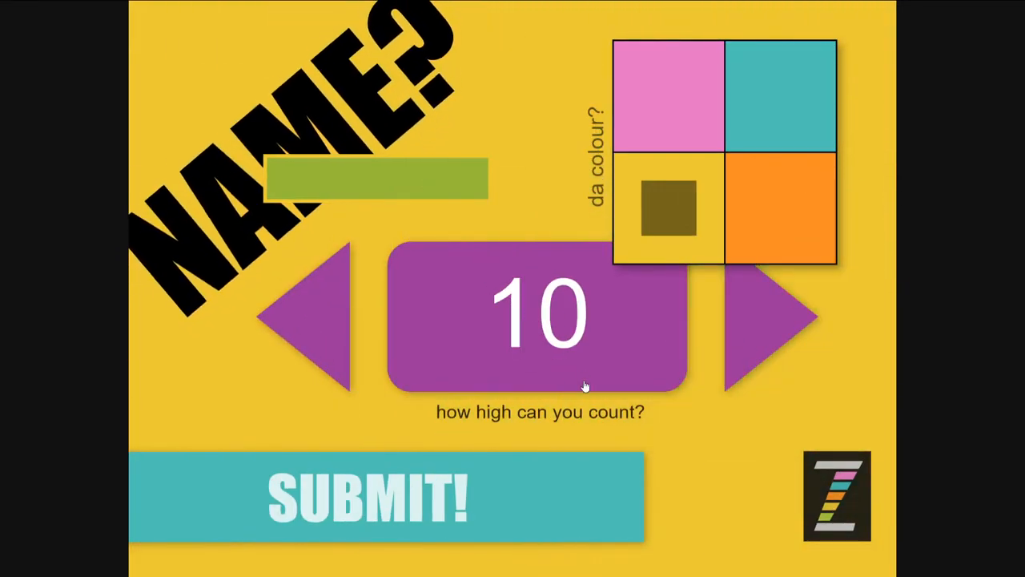
click(769, 316)
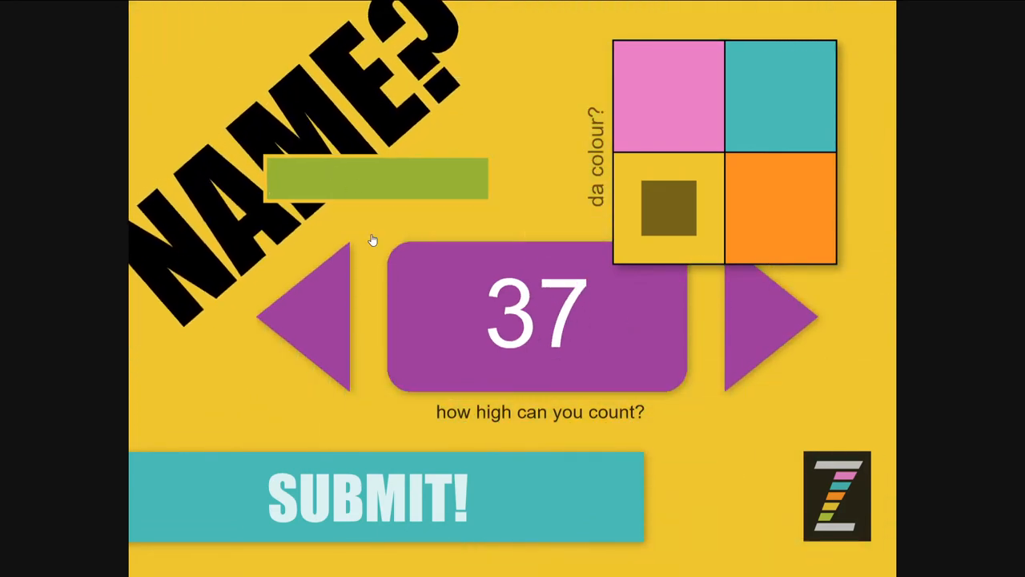
text(Dr)
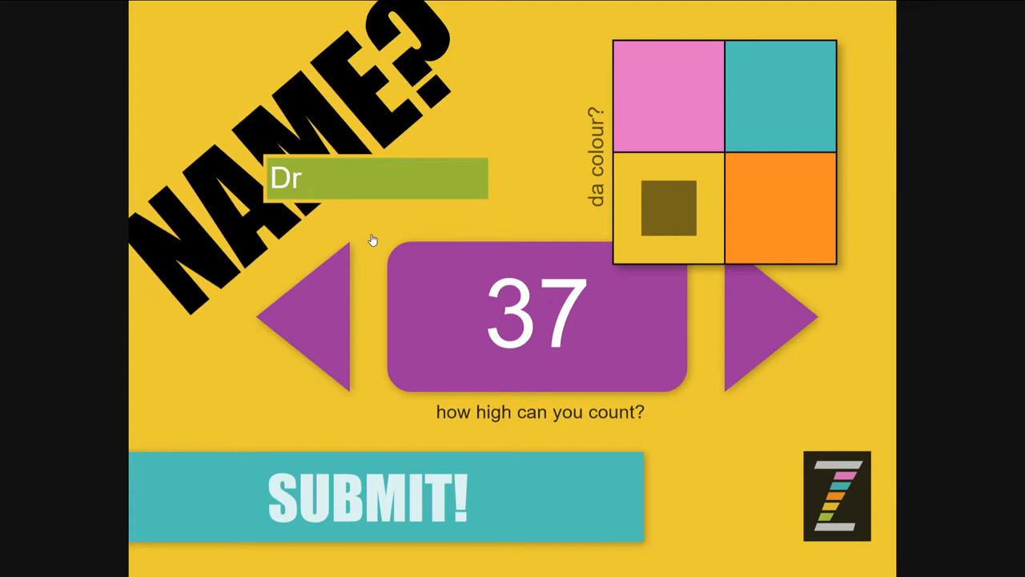
text(Abstrac)
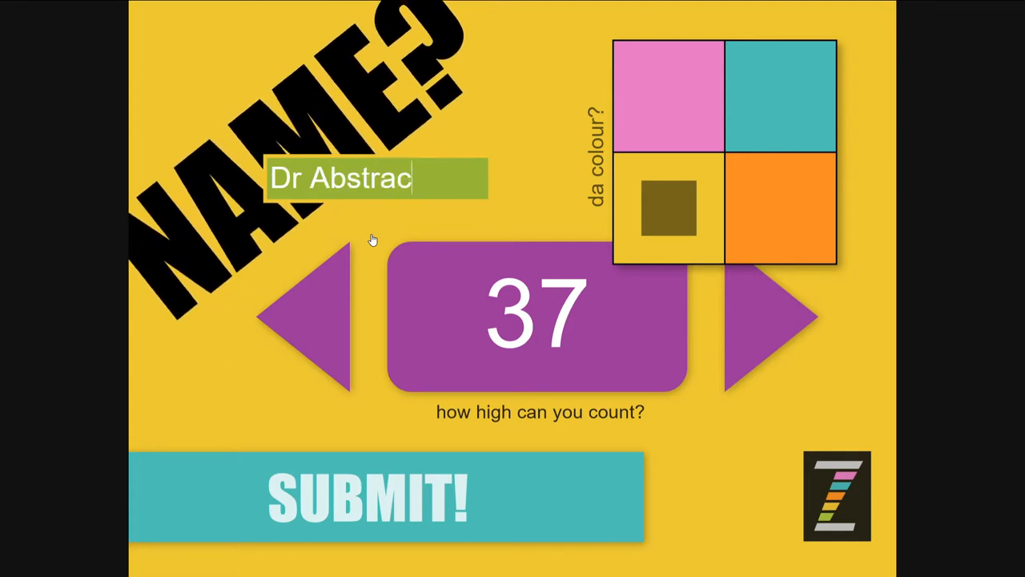
click(377, 495)
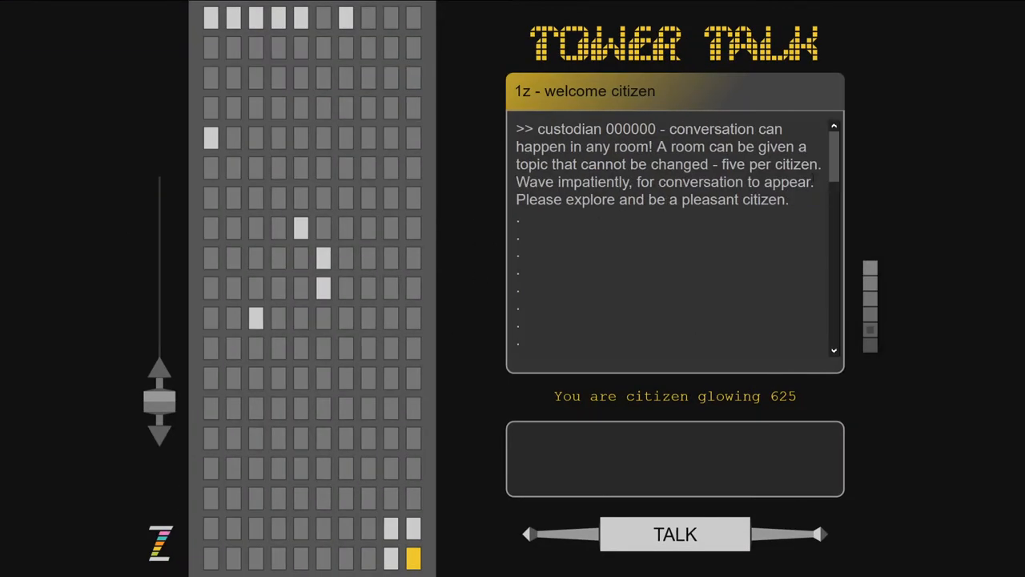
- Browse Tower Talk rooms including the tallest one, then return to the ZIM home page
click(391, 558)
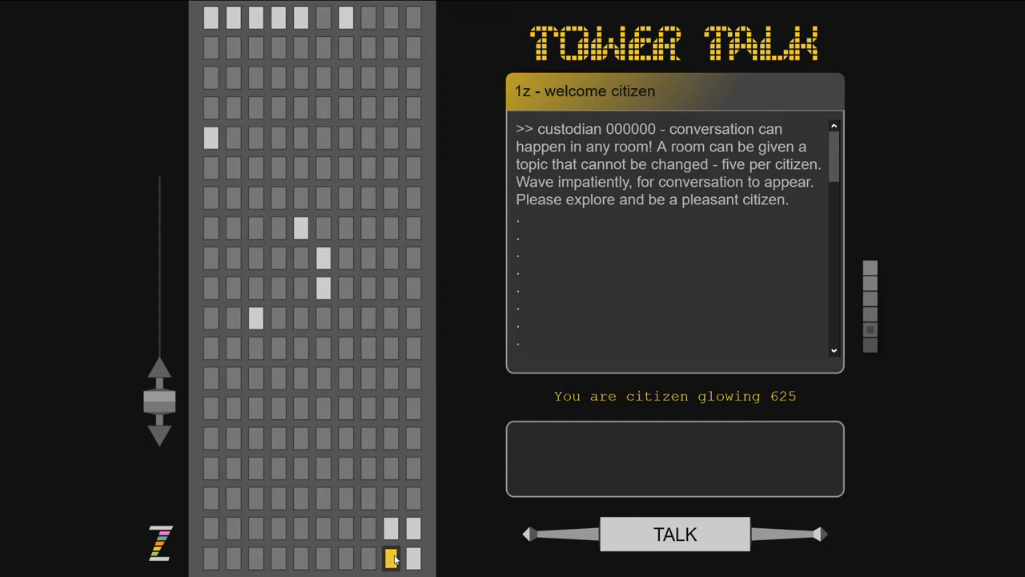
click(390, 559)
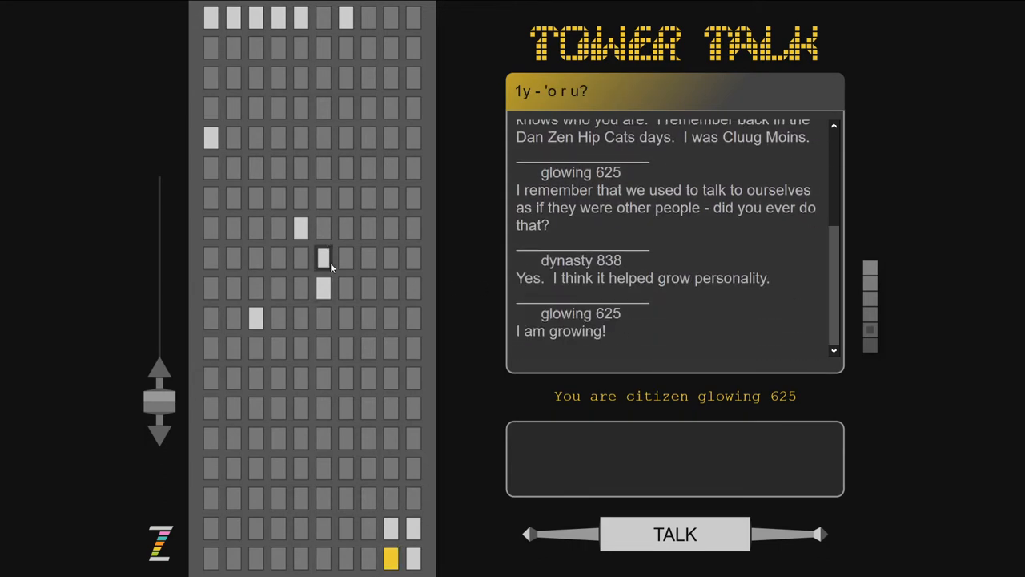
click(210, 17)
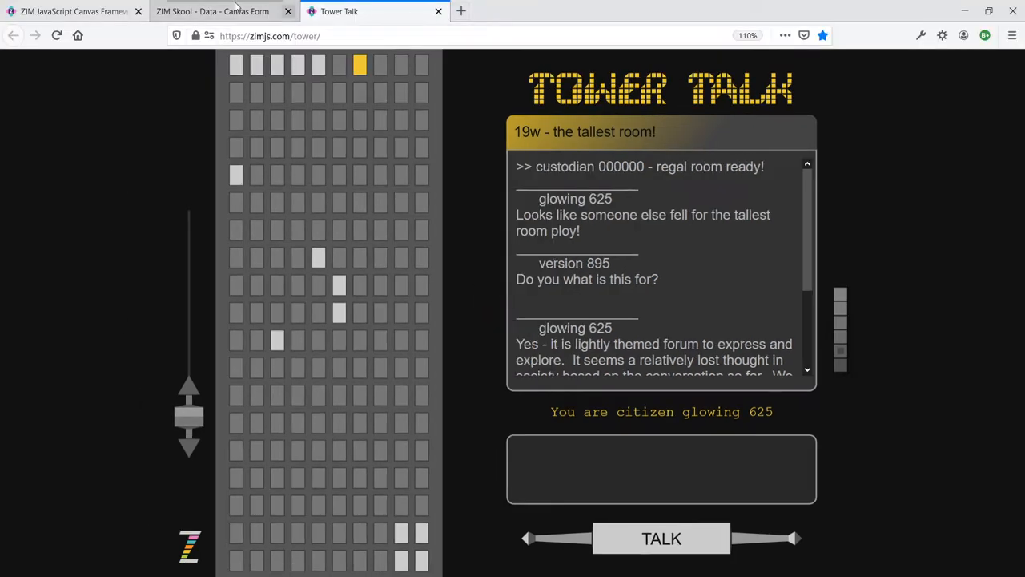
click(72, 11)
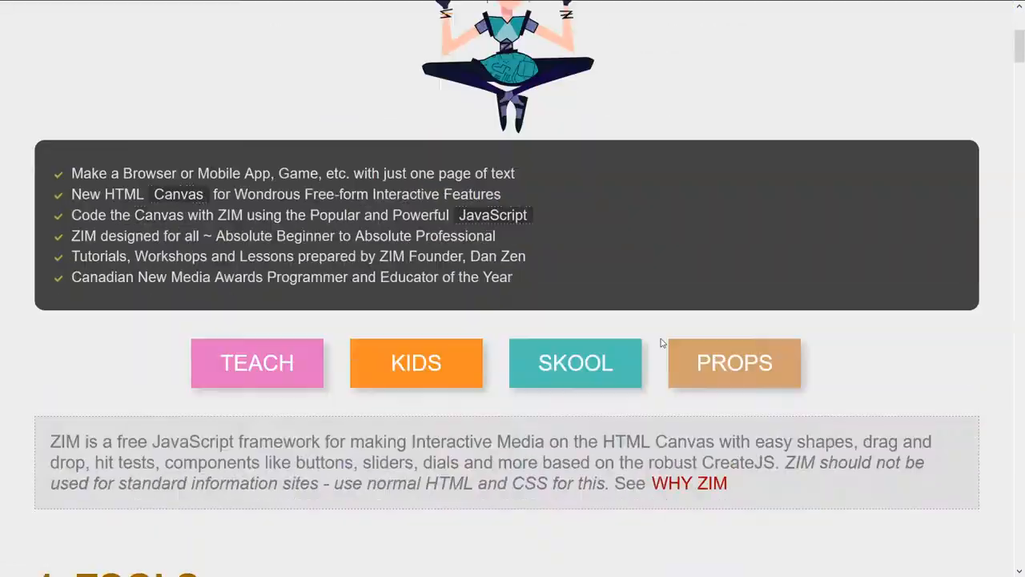
- From the home page, reach the Learn JavaScript creative coding page and browse the Lesson 08 and 09 video indexes
scroll(down, 3)
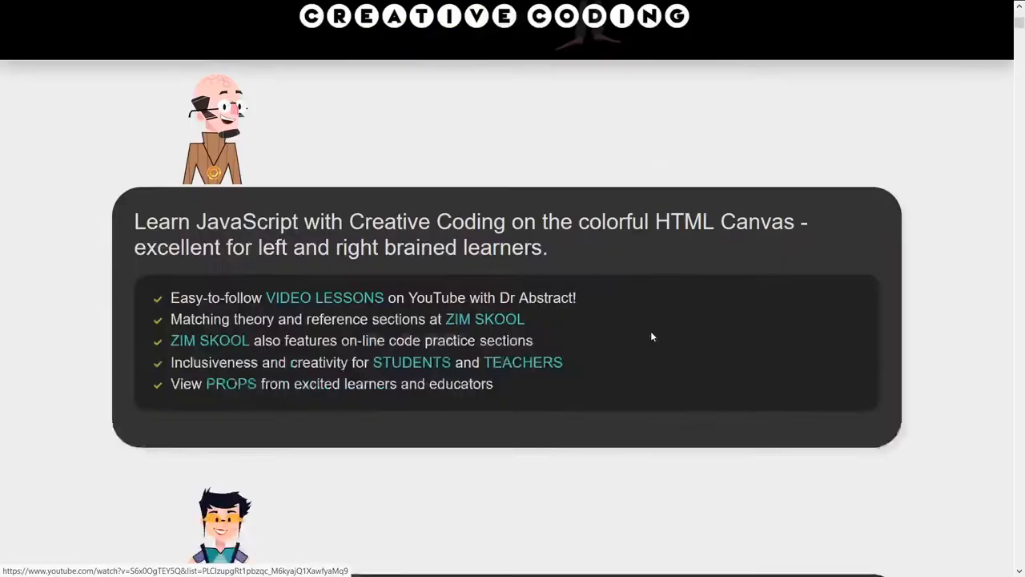
click(506, 59)
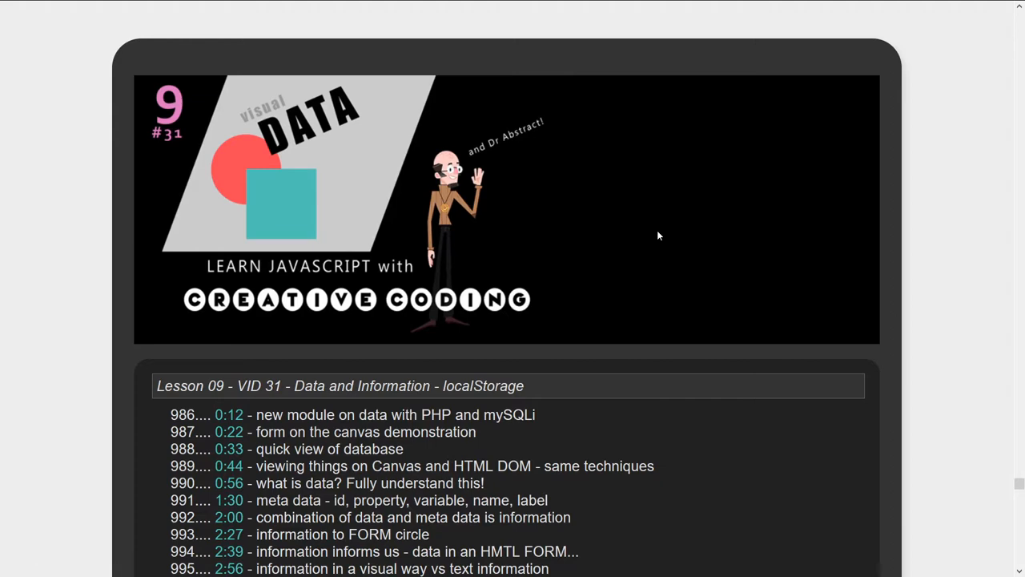
scroll(down, 3)
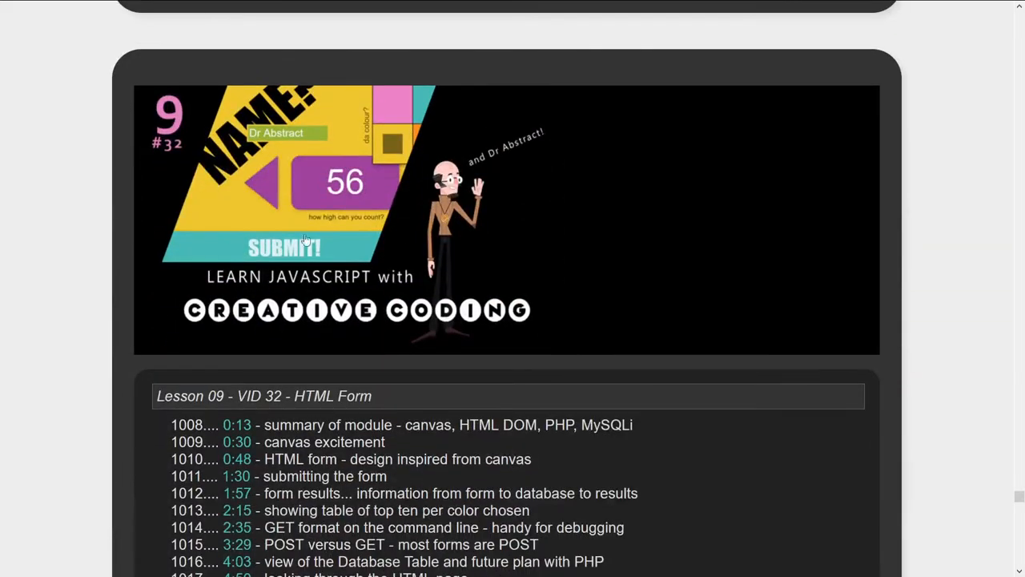
scroll(down, 3)
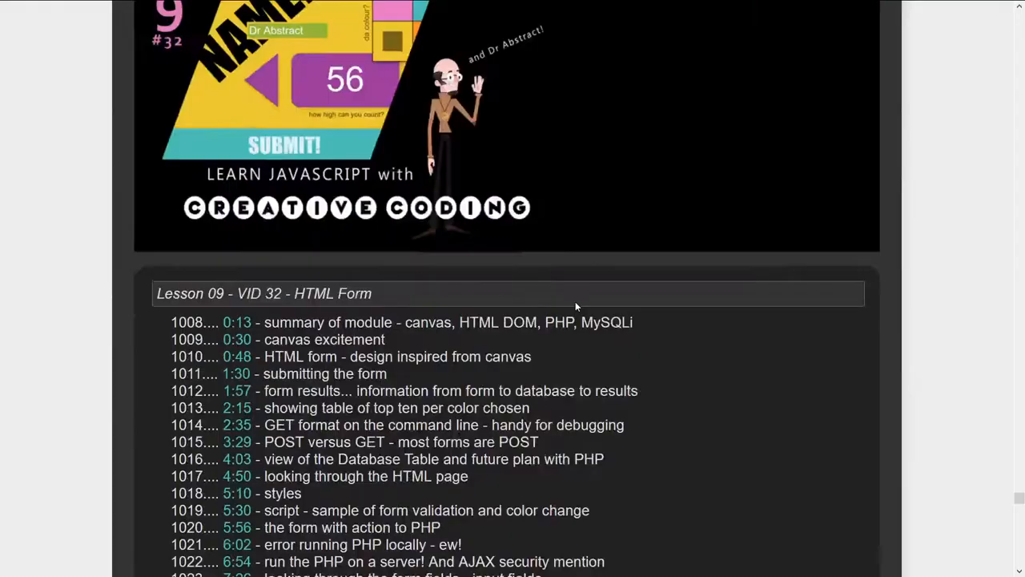
scroll(up, 3)
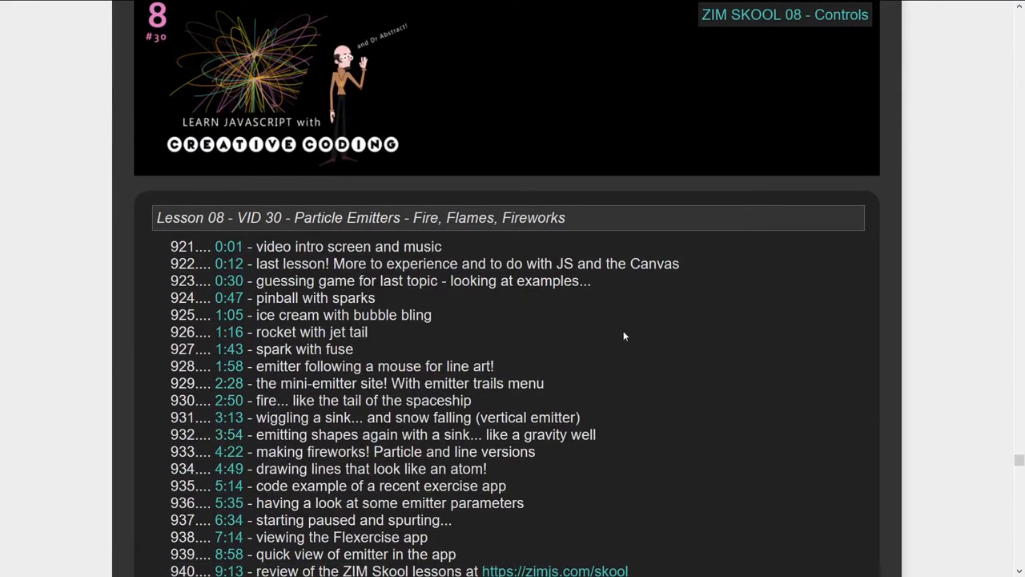
scroll(down, 3)
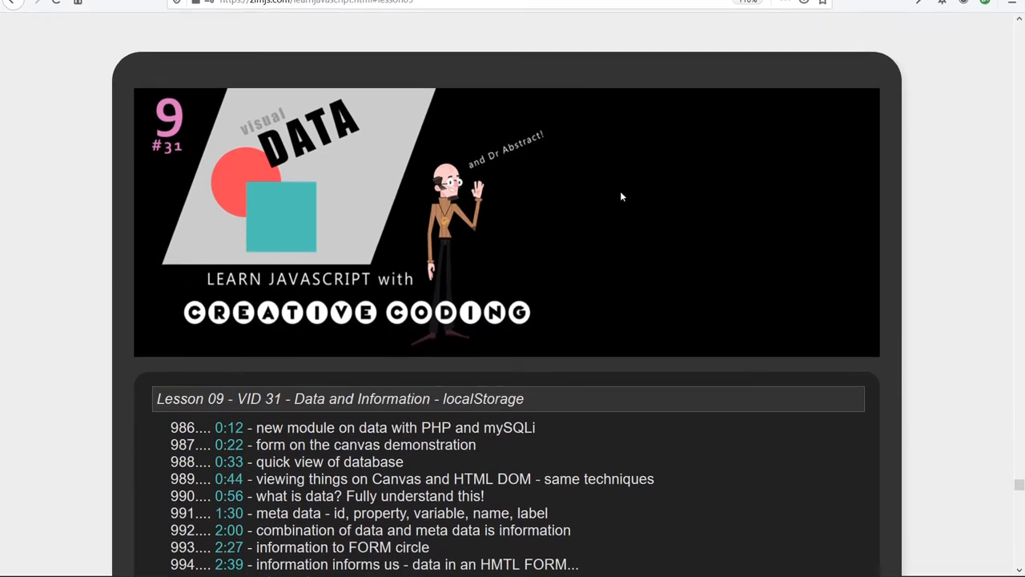
scroll(down, 3)
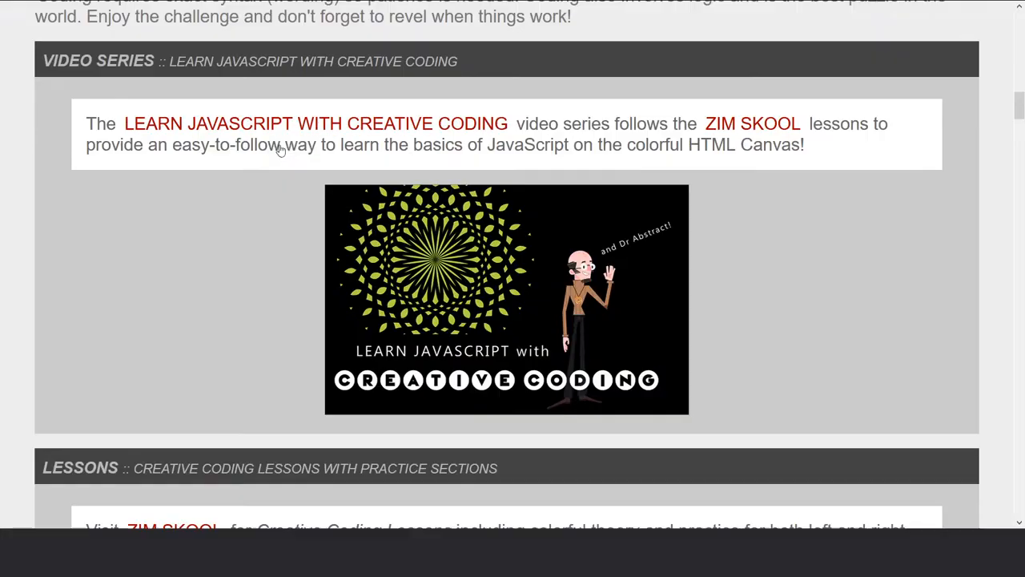
- Scroll down through the ZIM Skool lesson cards toward Lesson 09 – Data
scroll(down, 3)
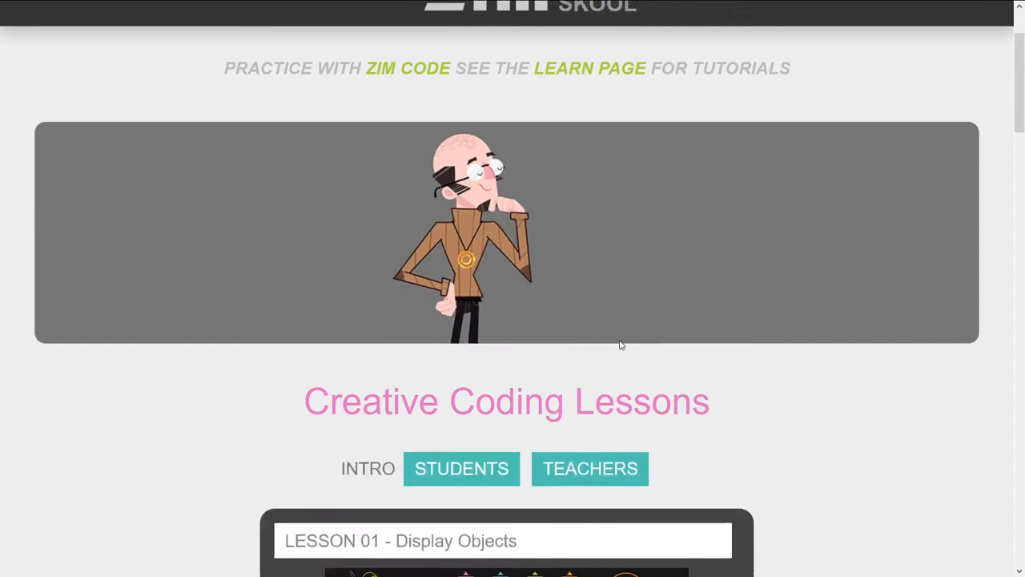
scroll(down, 3)
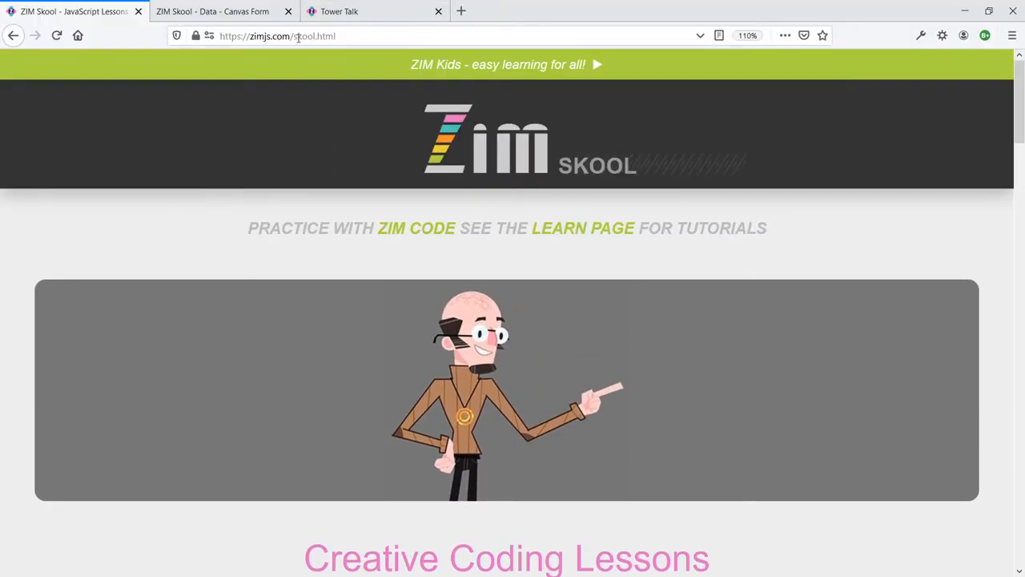
scroll(down, 3)
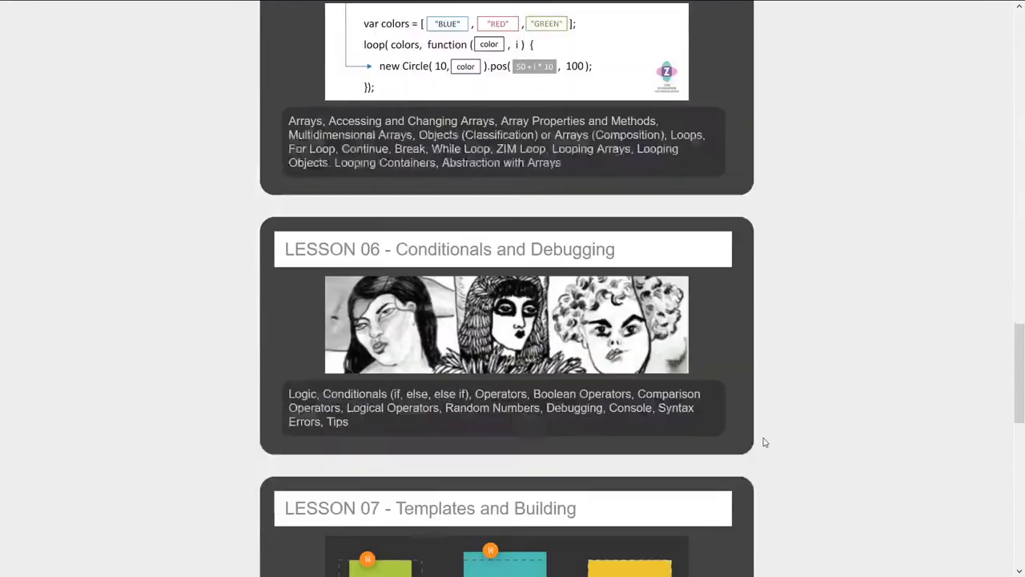
scroll(down, 3)
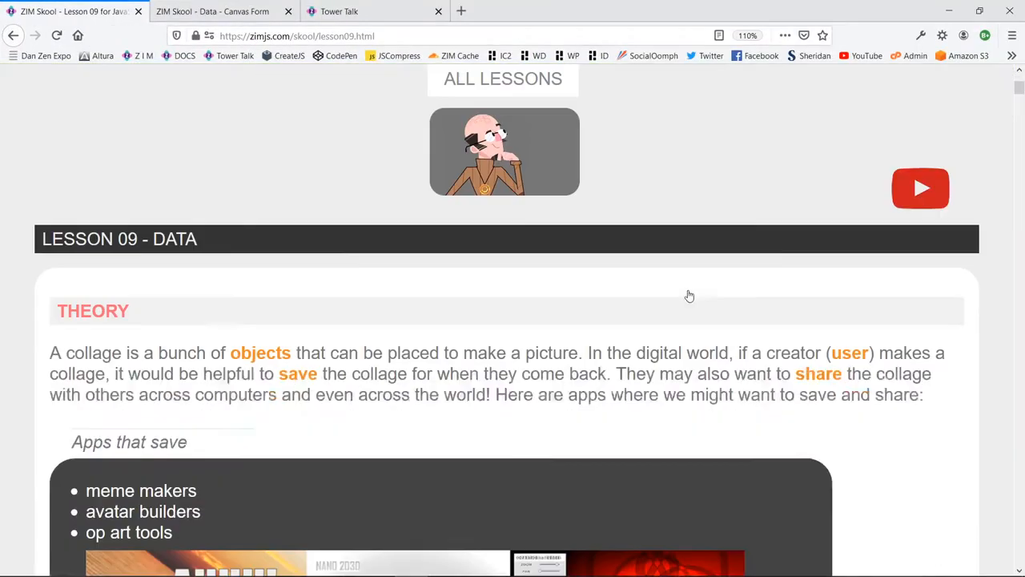
- Scroll Lesson 09 – Data down to the HTML form code and the JavaScript Validation section
scroll(down, 3)
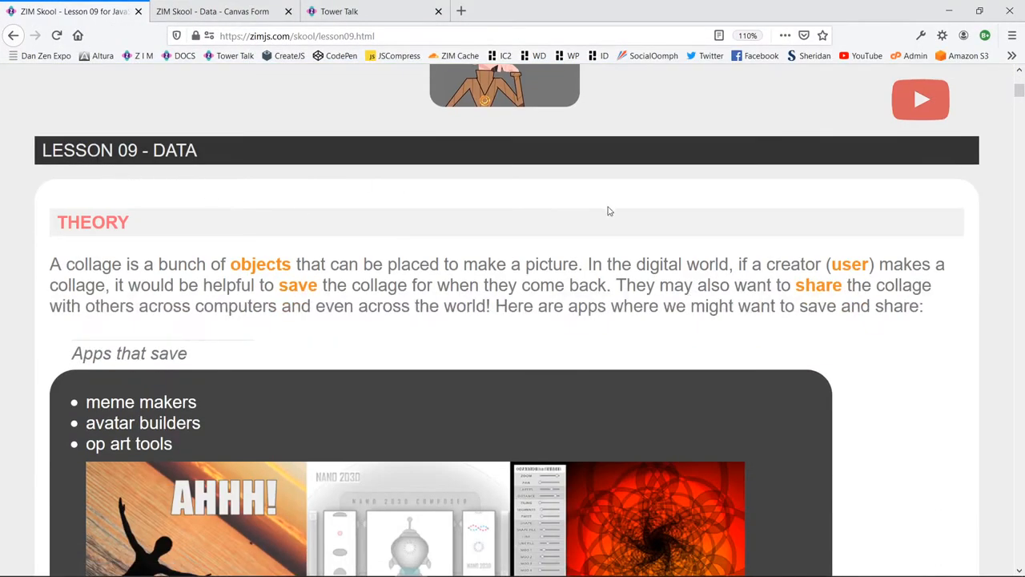
scroll(down, 3)
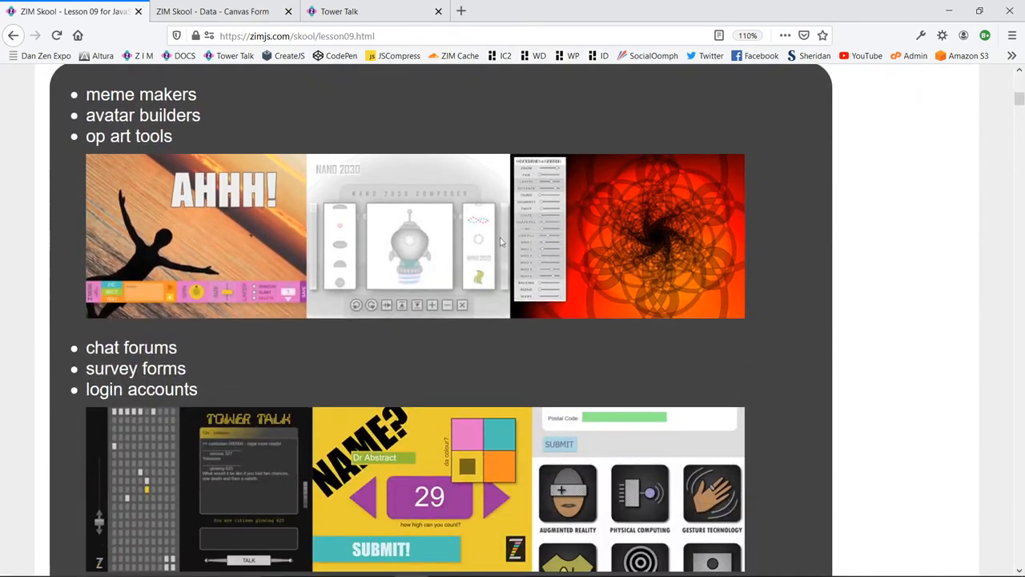
scroll(down, 3)
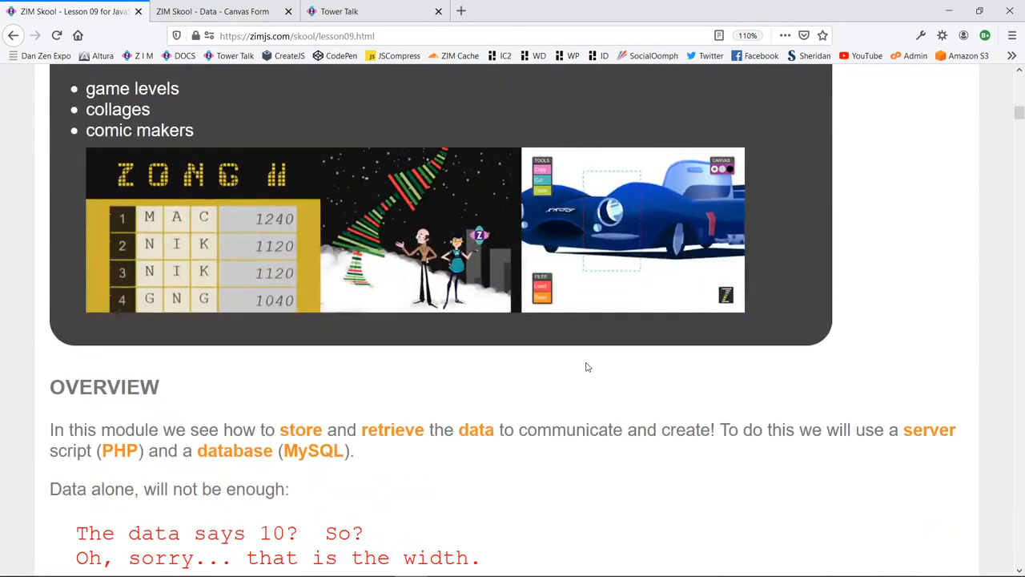
scroll(down, 3)
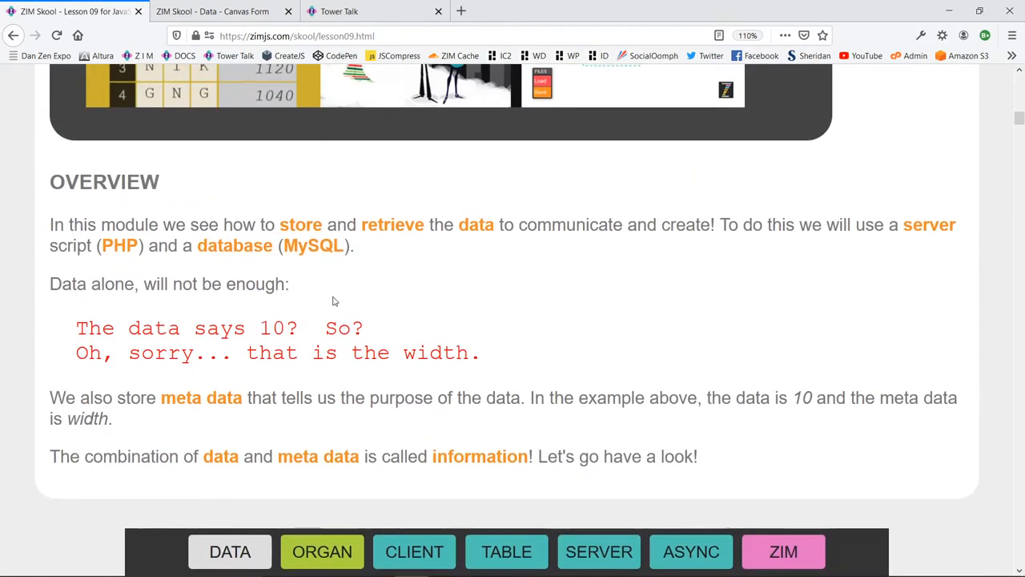
scroll(down, 3)
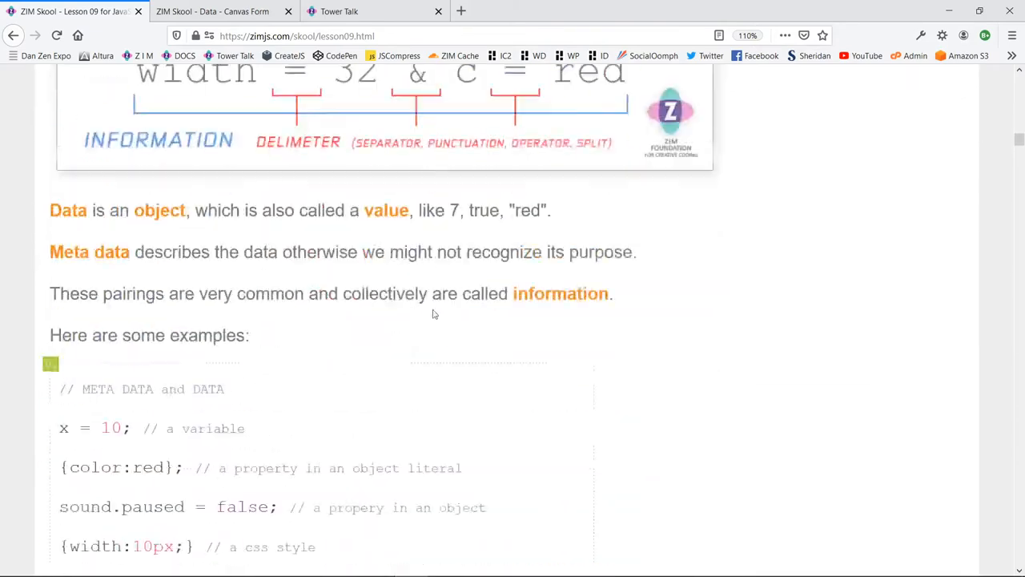
scroll(down, 3)
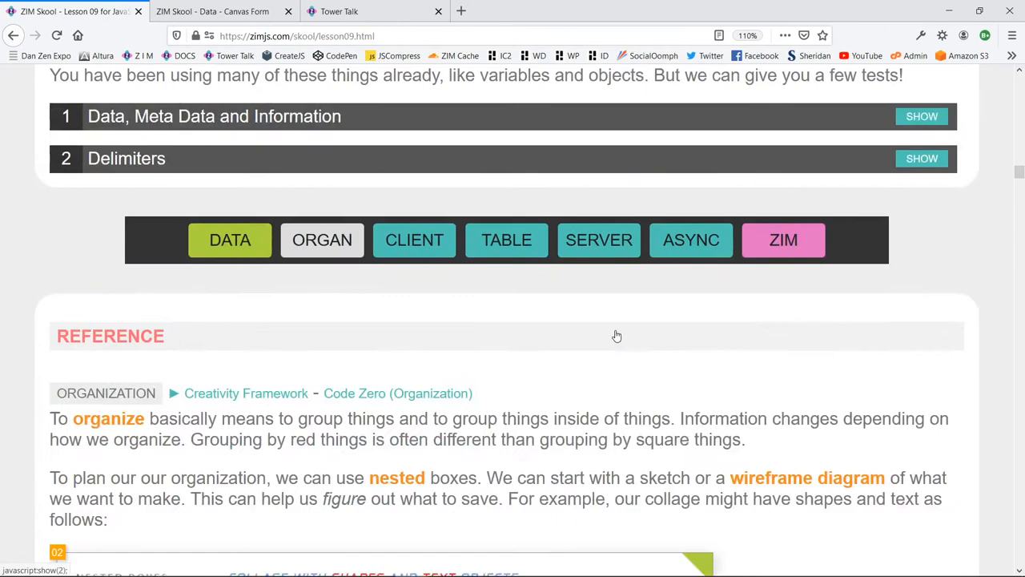
scroll(down, 3)
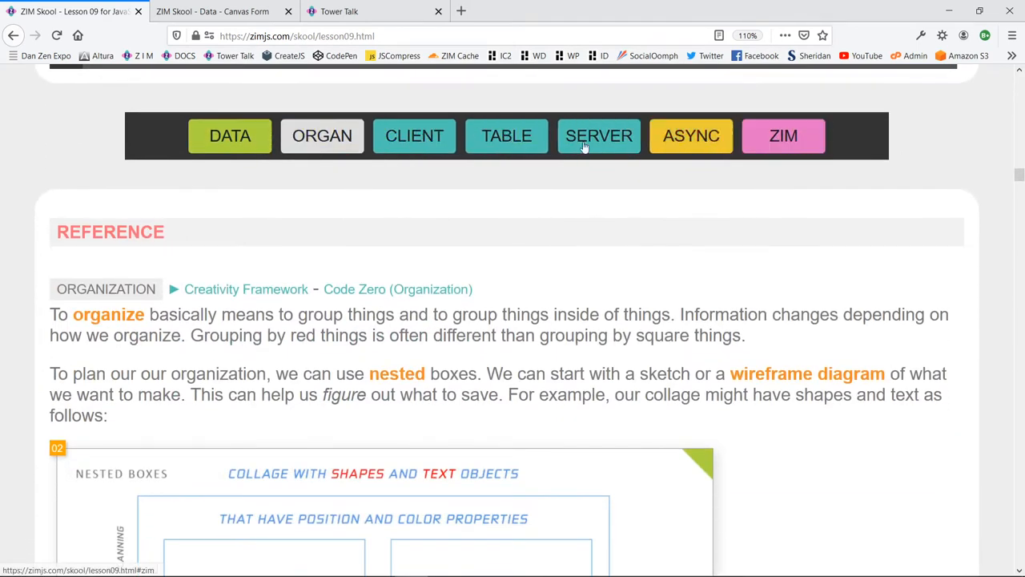
scroll(down, 3)
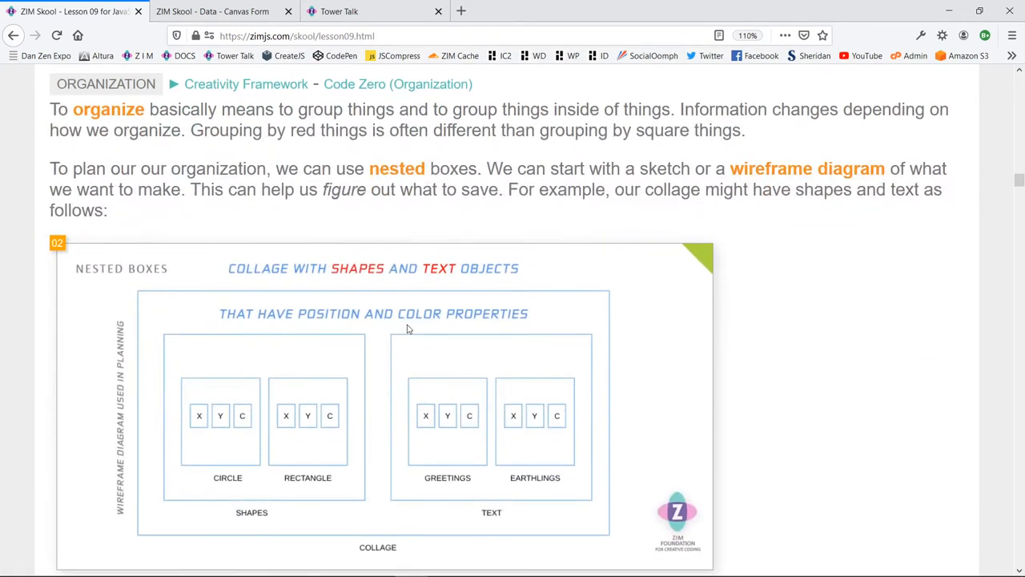
scroll(down, 3)
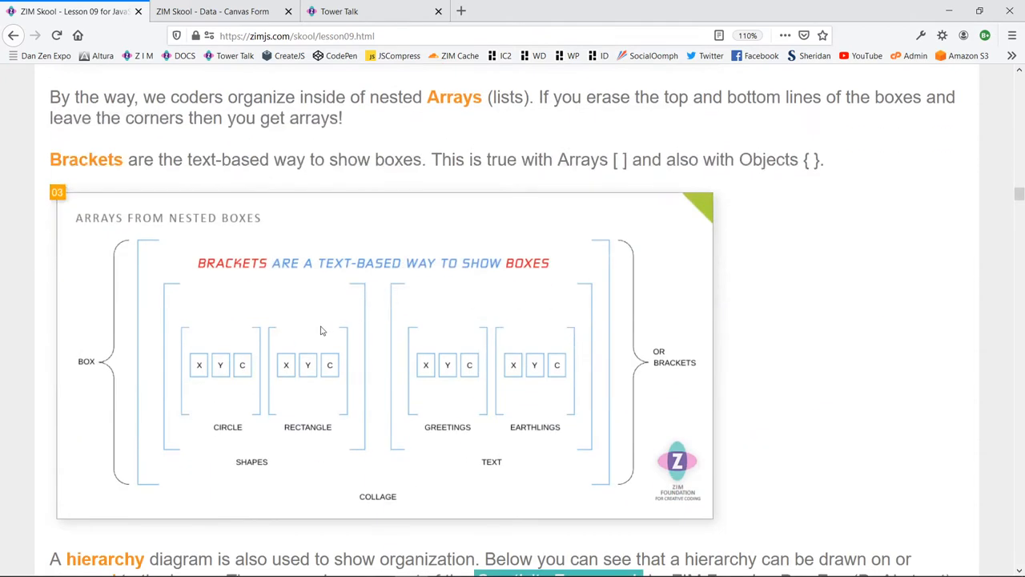
scroll(down, 3)
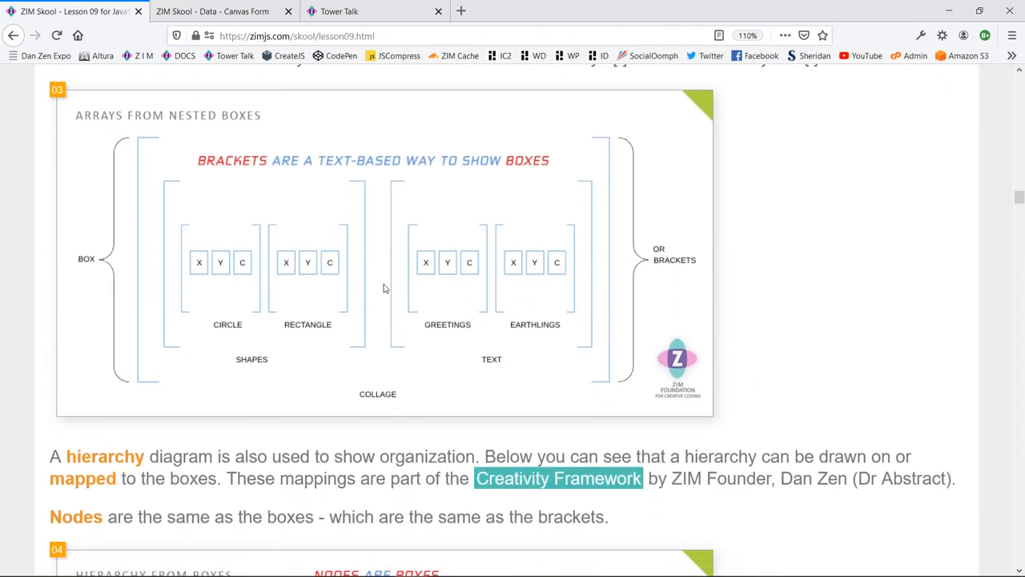
scroll(down, 3)
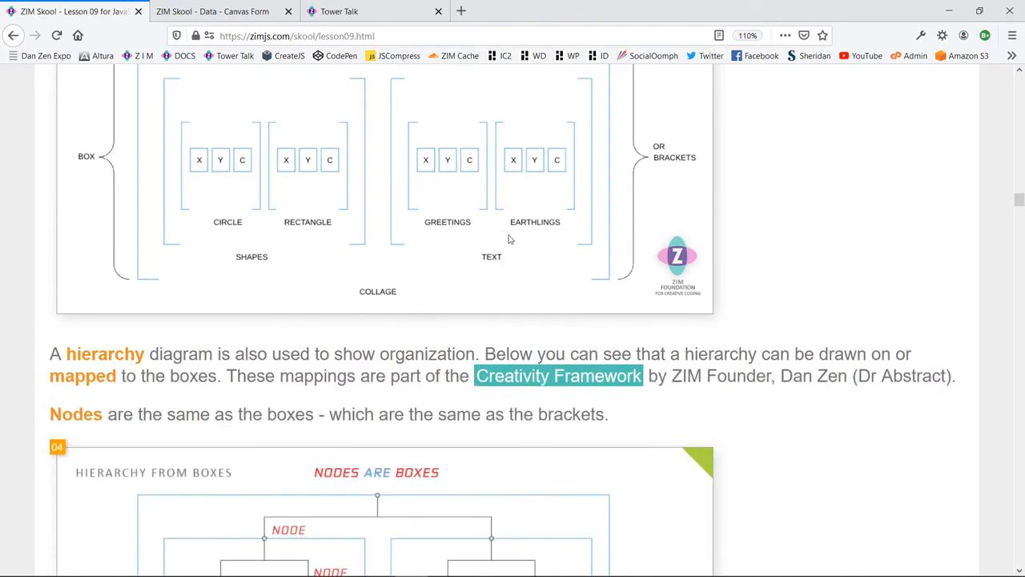
scroll(down, 3)
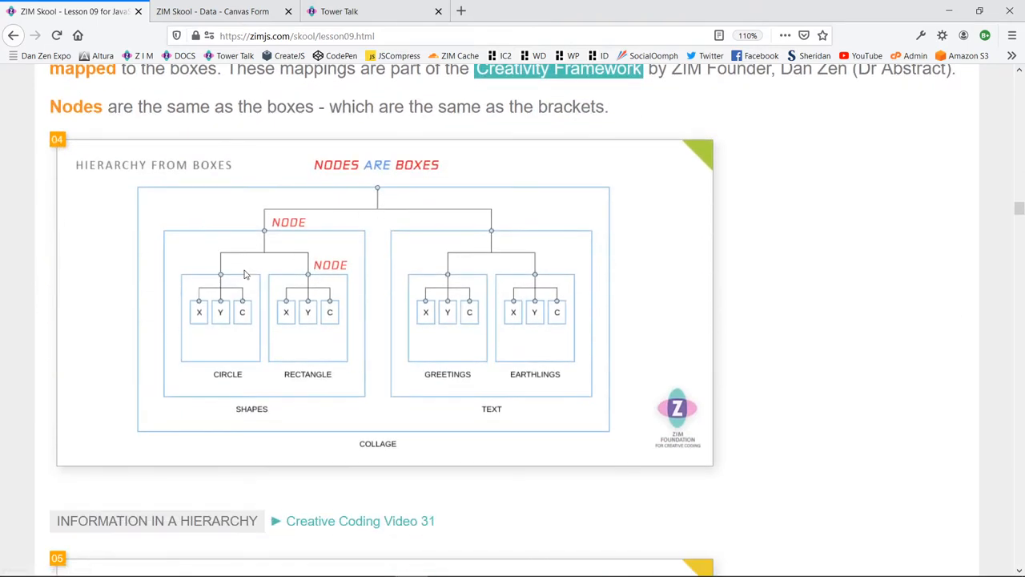
scroll(down, 3)
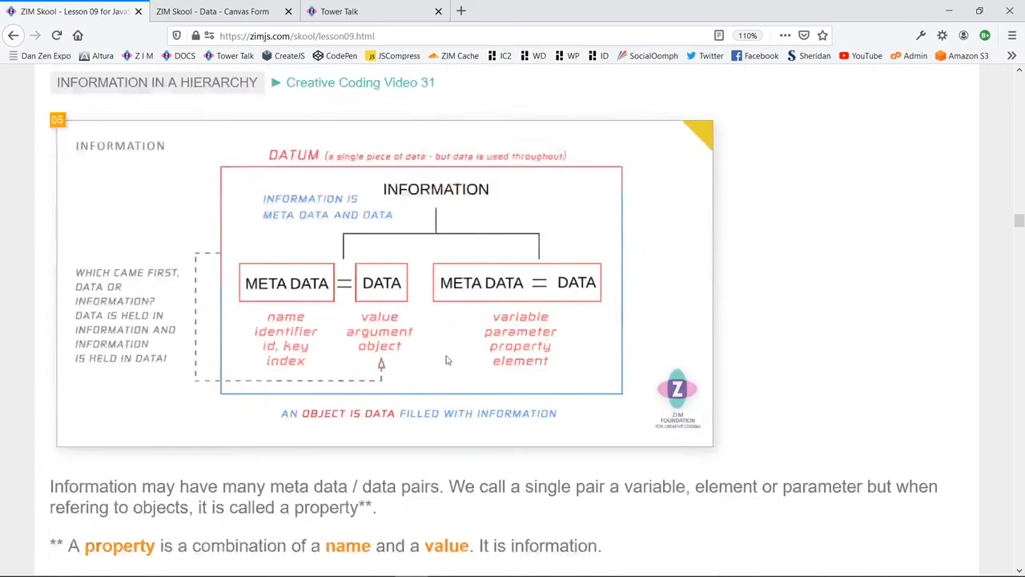
scroll(down, 3)
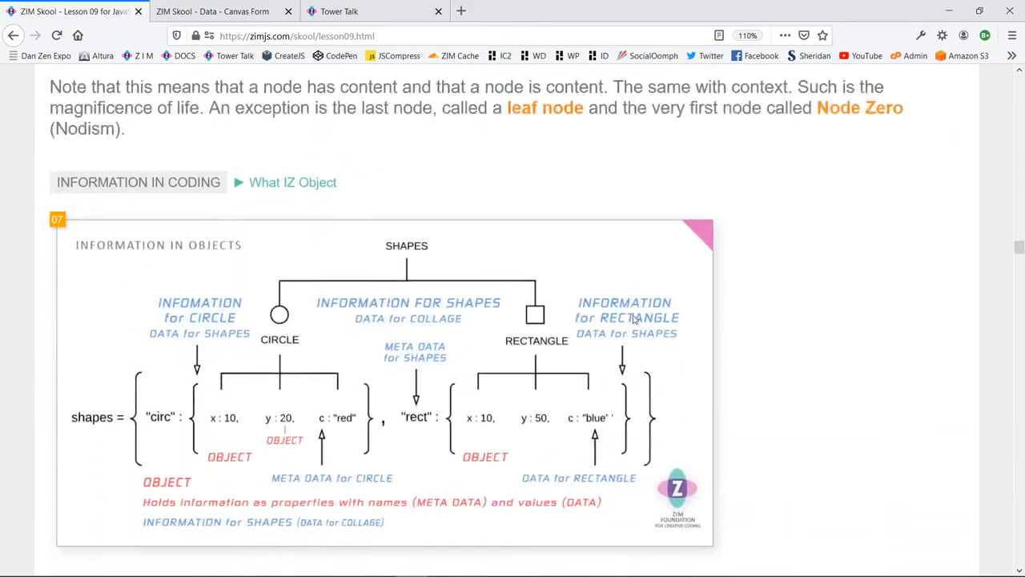
scroll(down, 3)
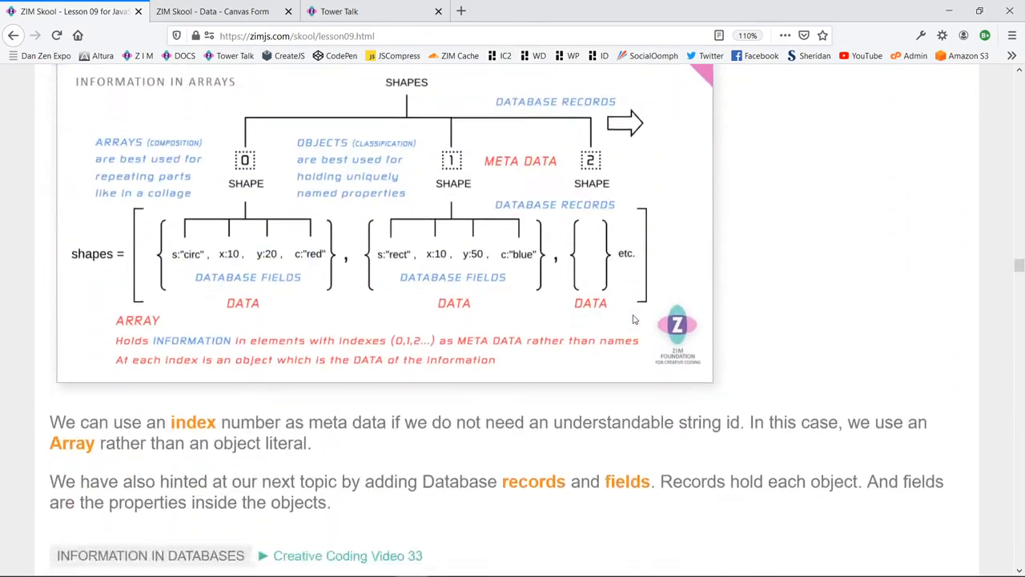
scroll(down, 3)
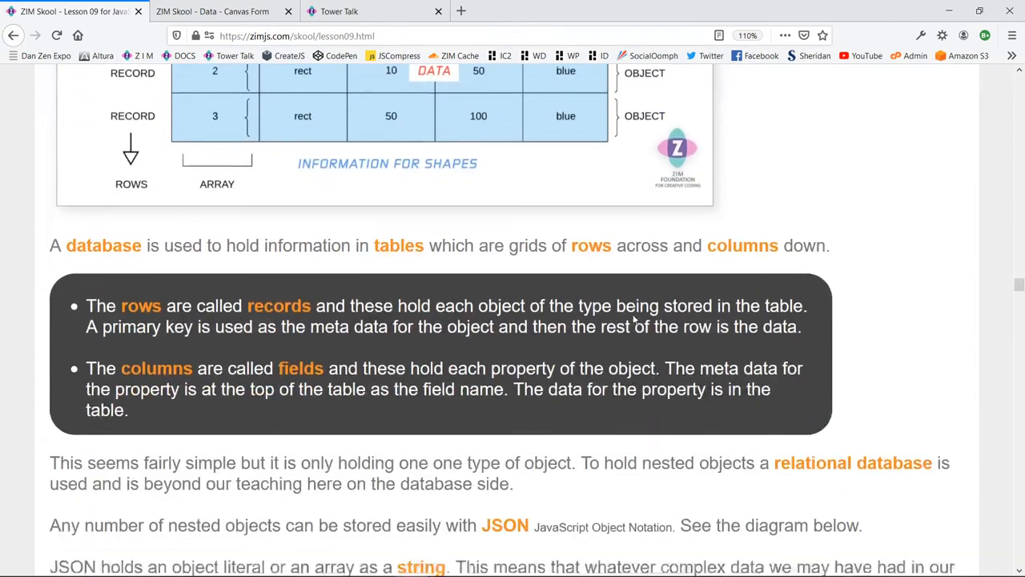
scroll(down, 3)
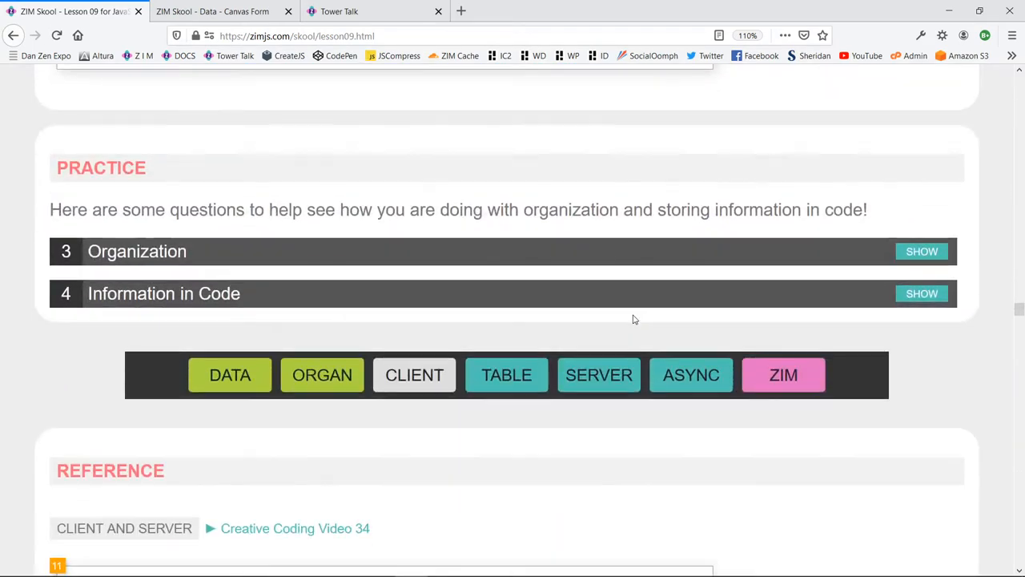
scroll(down, 3)
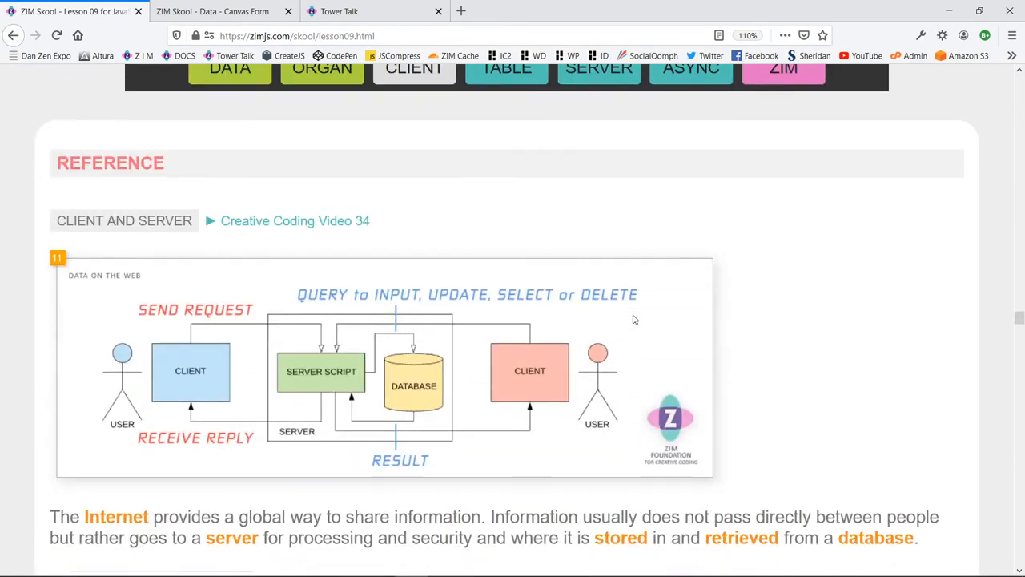
scroll(down, 3)
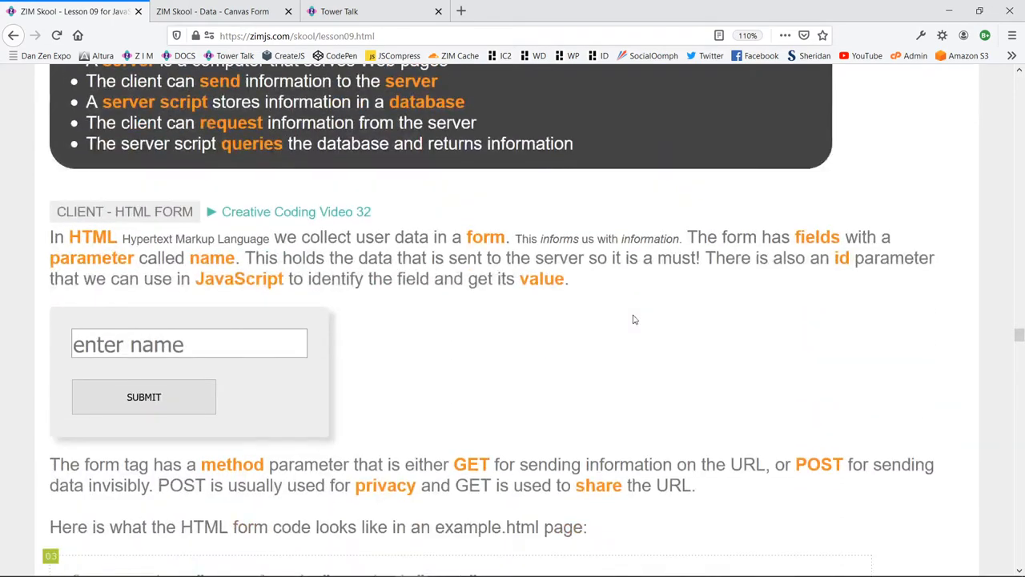
scroll(down, 3)
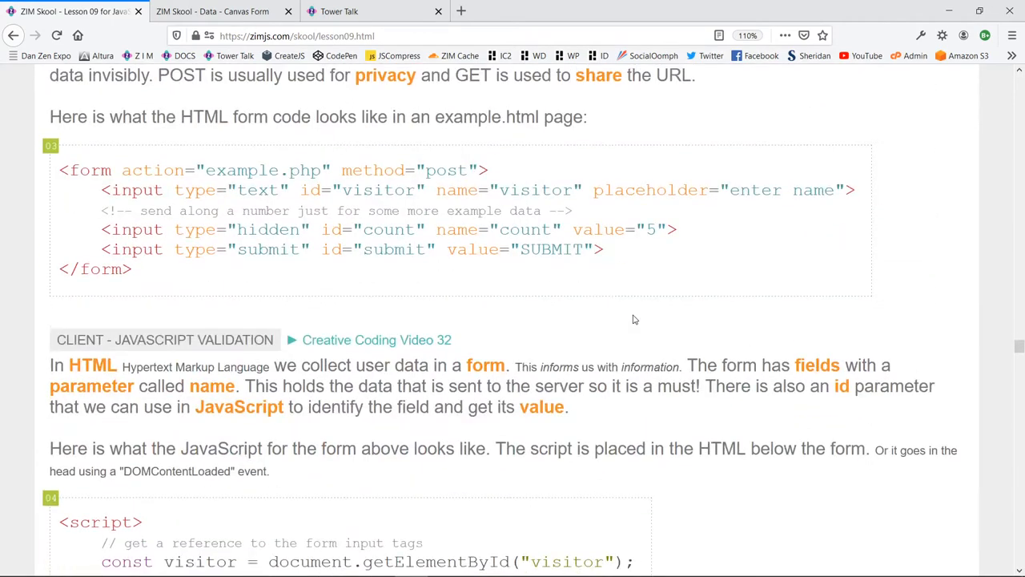
scroll(down, 3)
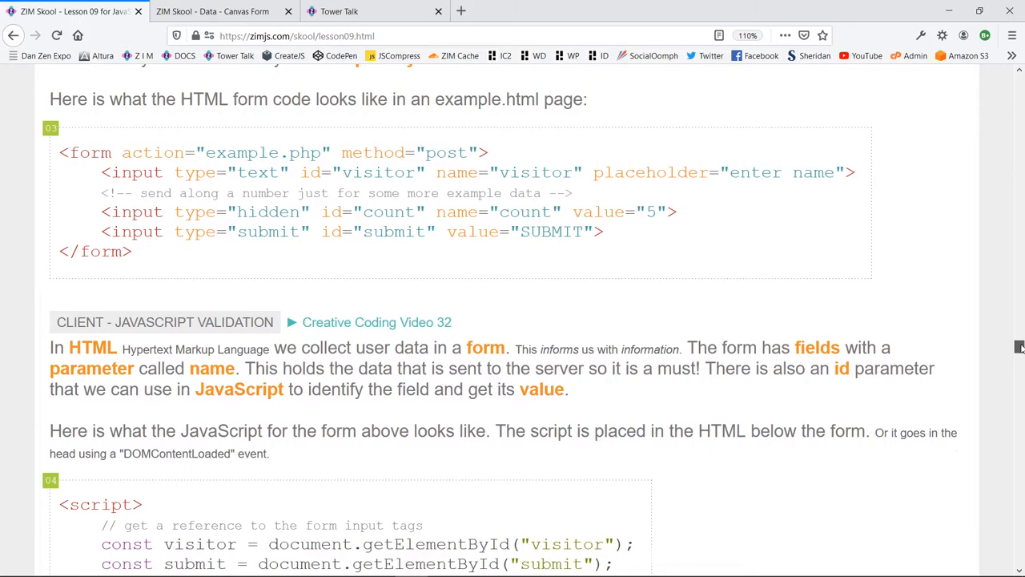
scroll(down, 3)
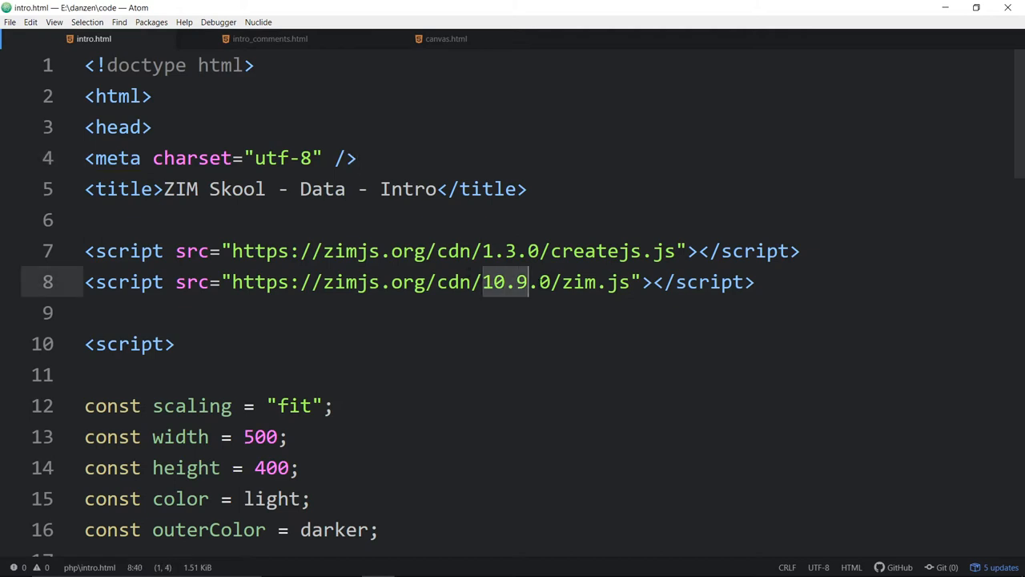
- Scroll intro.html to the Bind code and launch it with Open in Browser
scroll(down, 3)
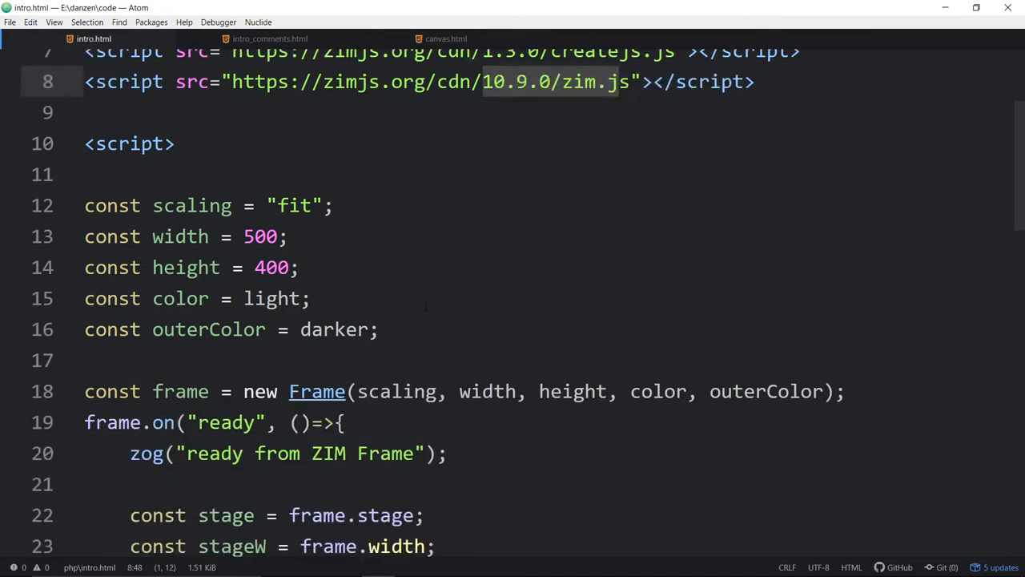
scroll(down, 3)
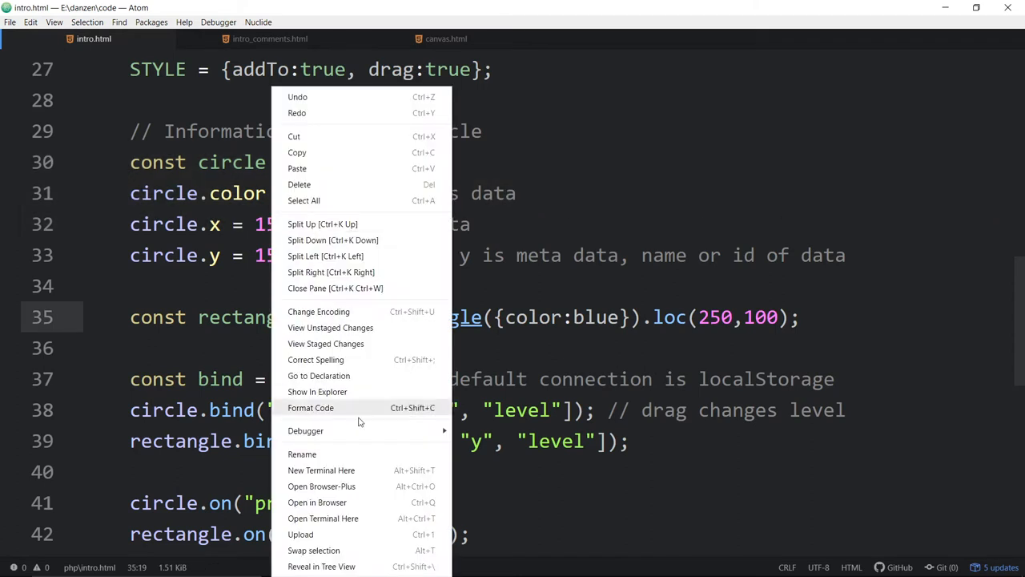
click(317, 503)
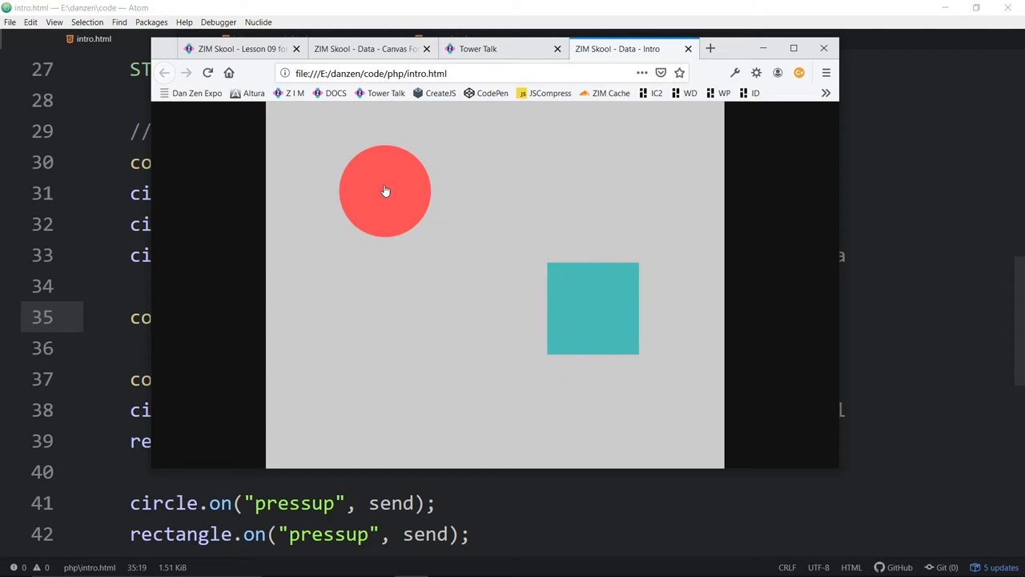
- Move the red circle to a new spot and reload to confirm localStorage kept its position
click(208, 73)
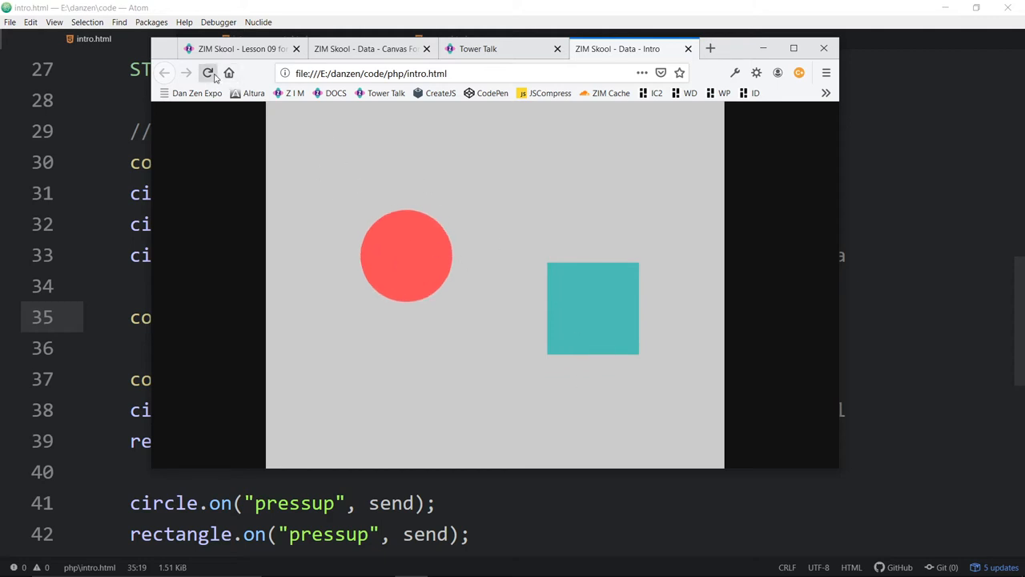
click(208, 73)
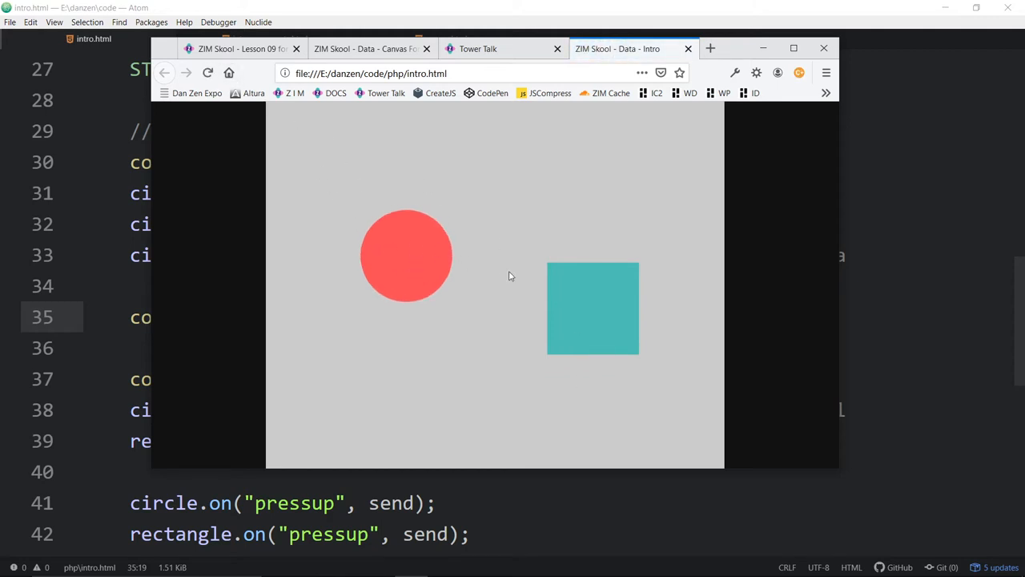
mouse_move(584, 303)
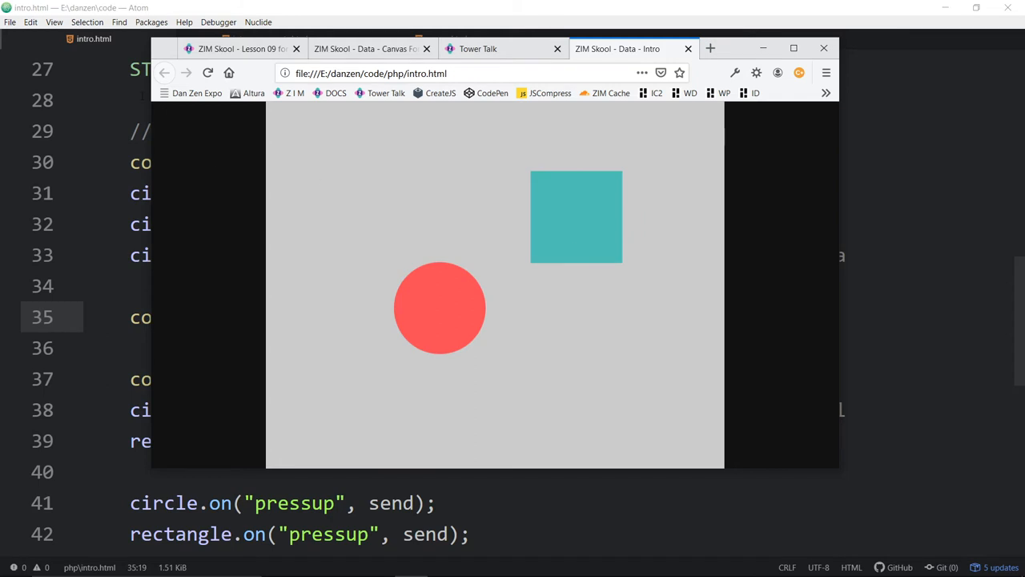
mouse_move(440, 322)
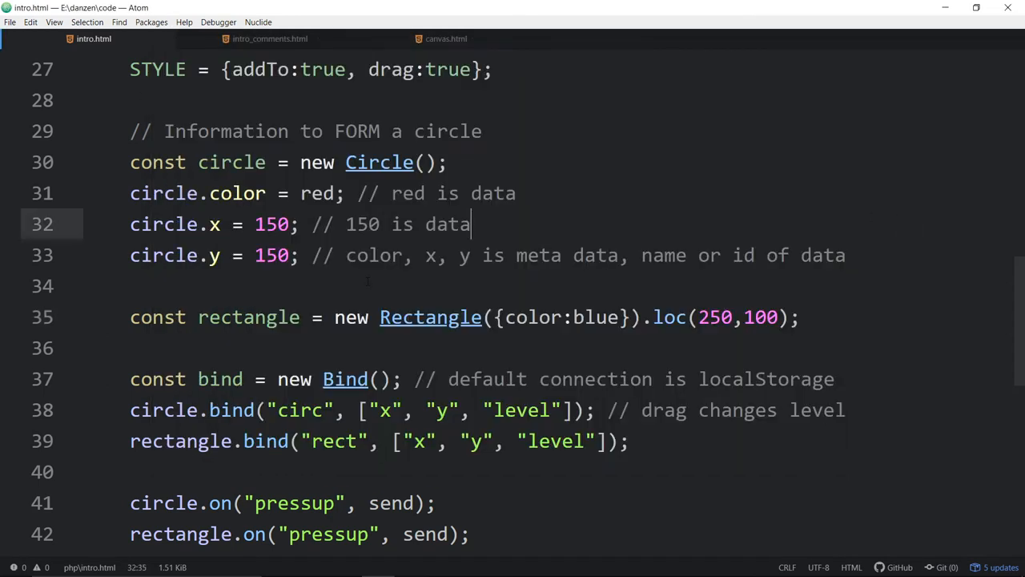
- Highlight the 'rectangle = new Rectangle' line 35, then switch to intro_comments.html
click(199, 317)
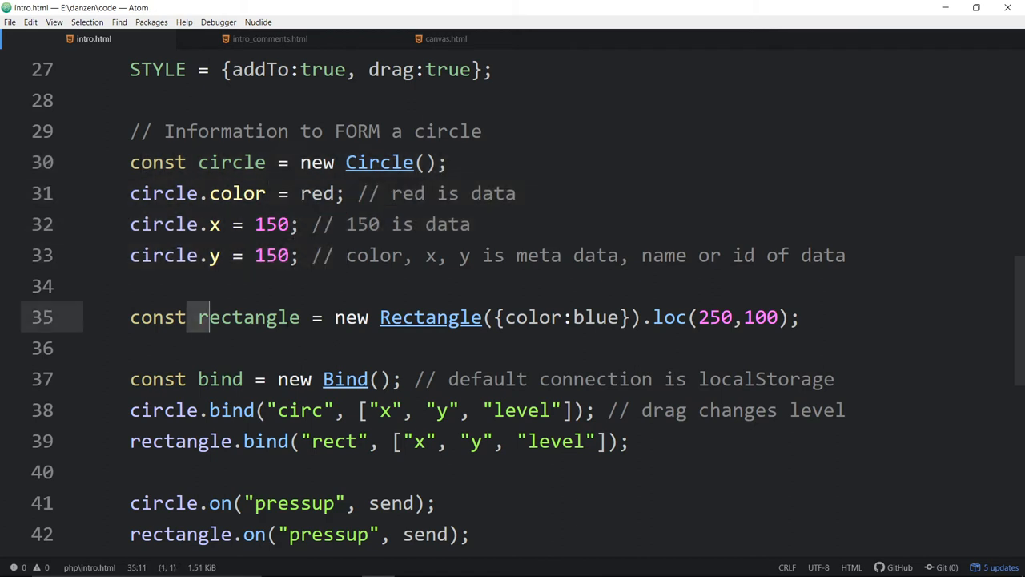
drag(198, 317, 481, 317)
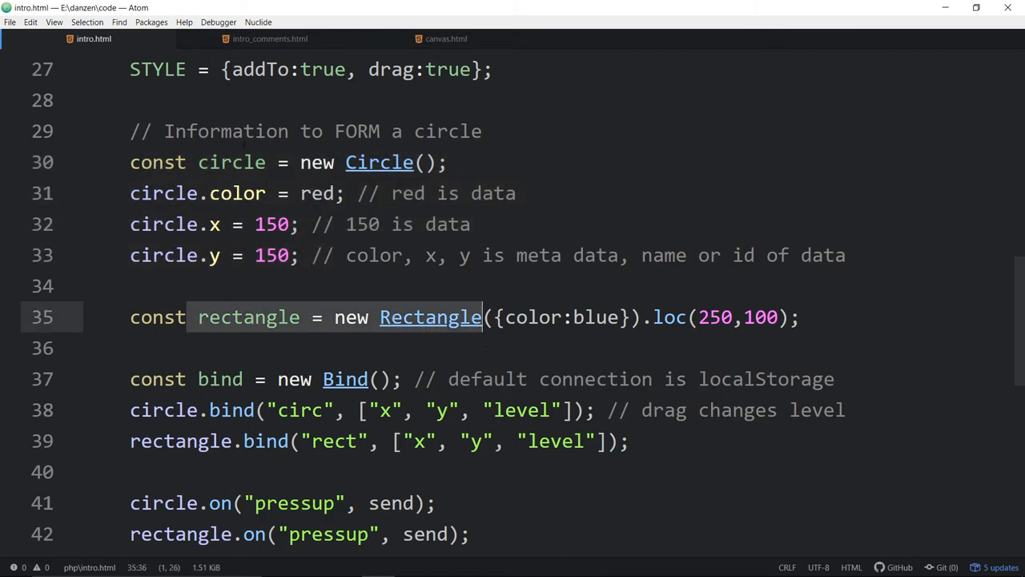
mouse_move(86, 42)
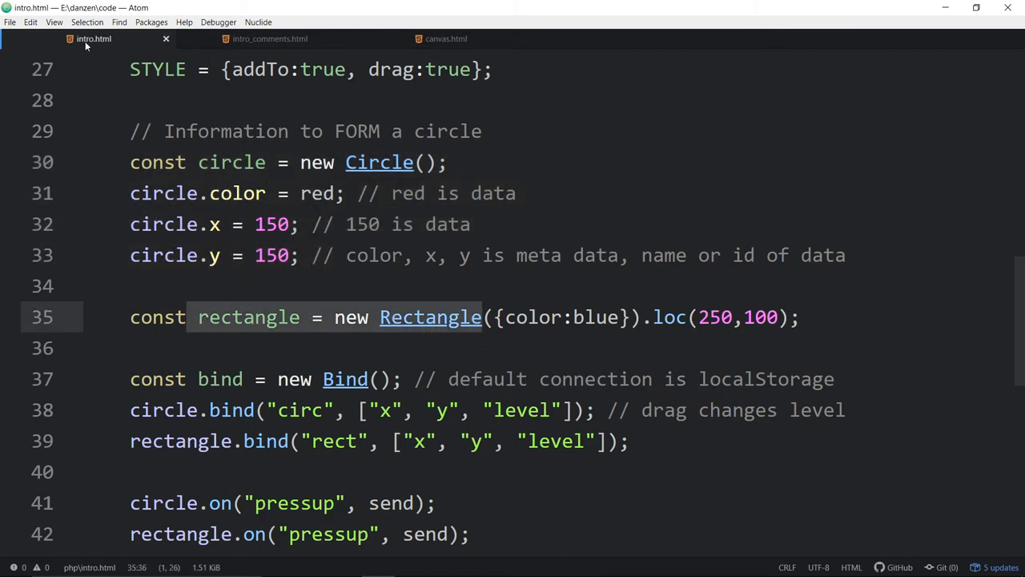
click(270, 38)
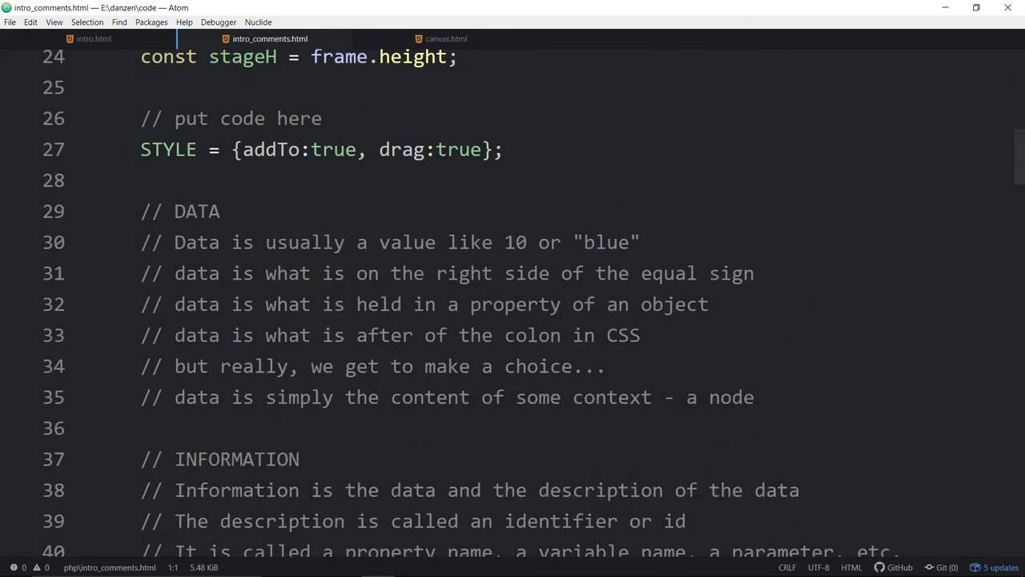
scroll(down, 3)
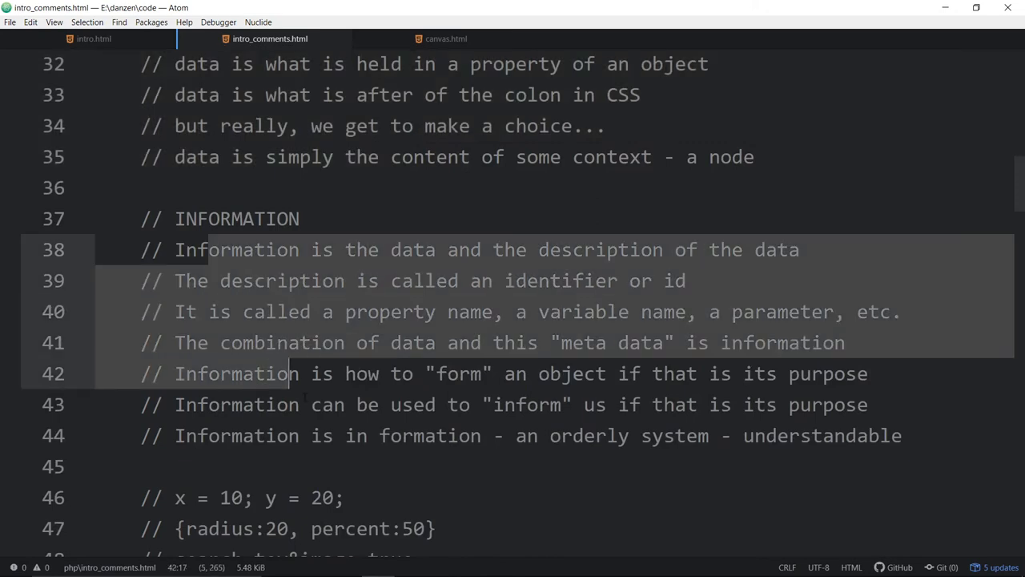
scroll(down, 3)
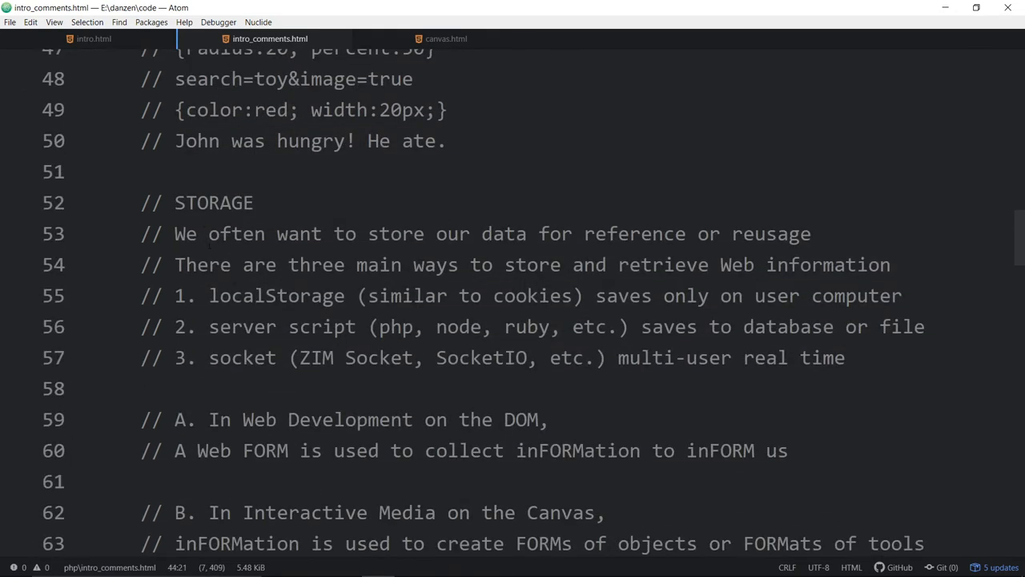
scroll(down, 3)
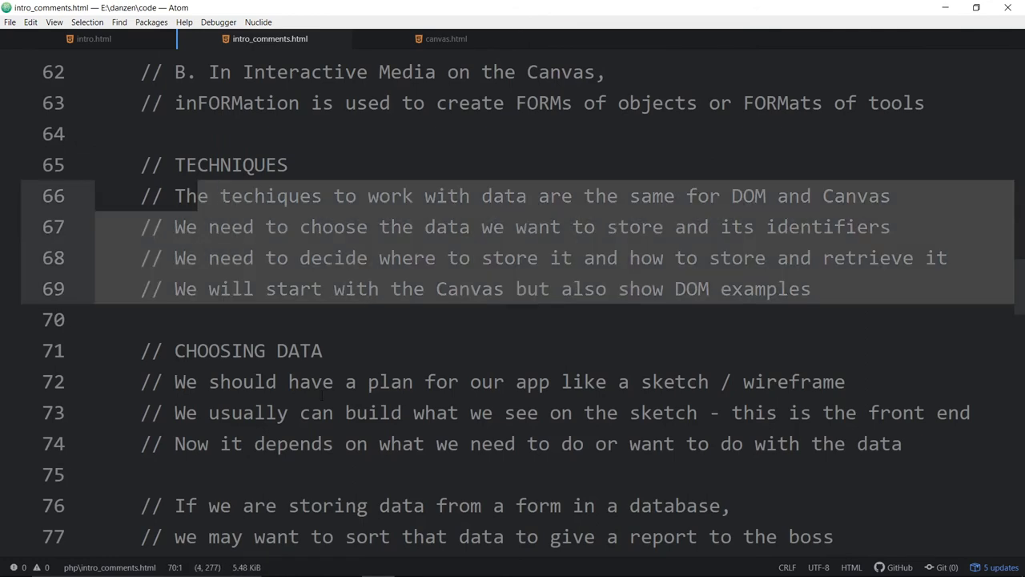
scroll(down, 3)
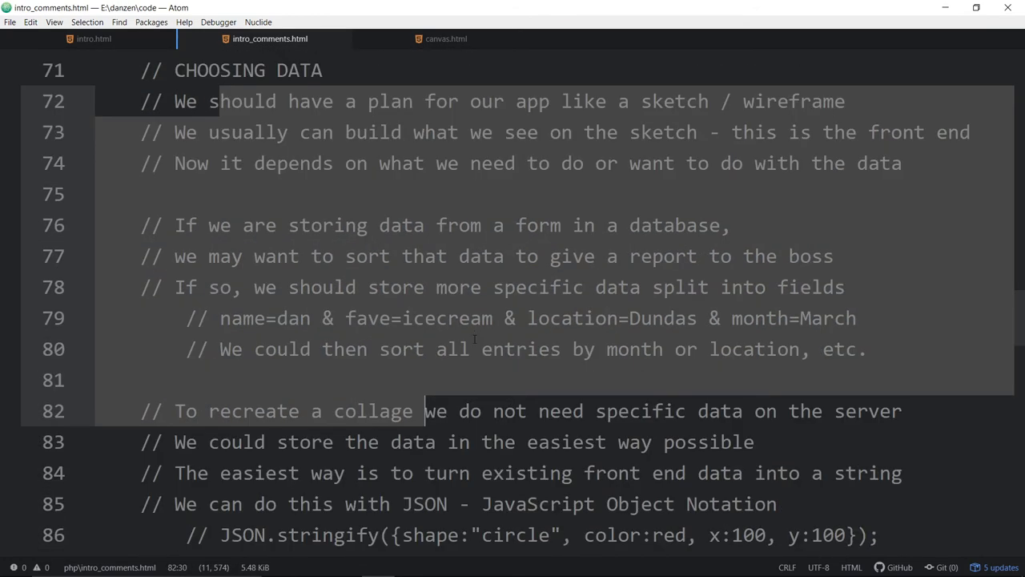
scroll(down, 3)
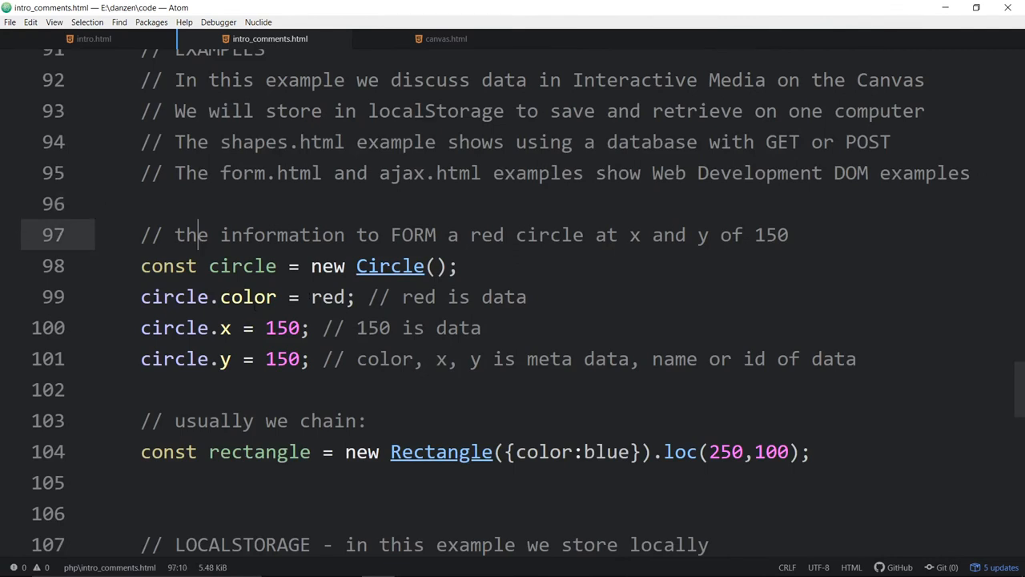
double_click(248, 296)
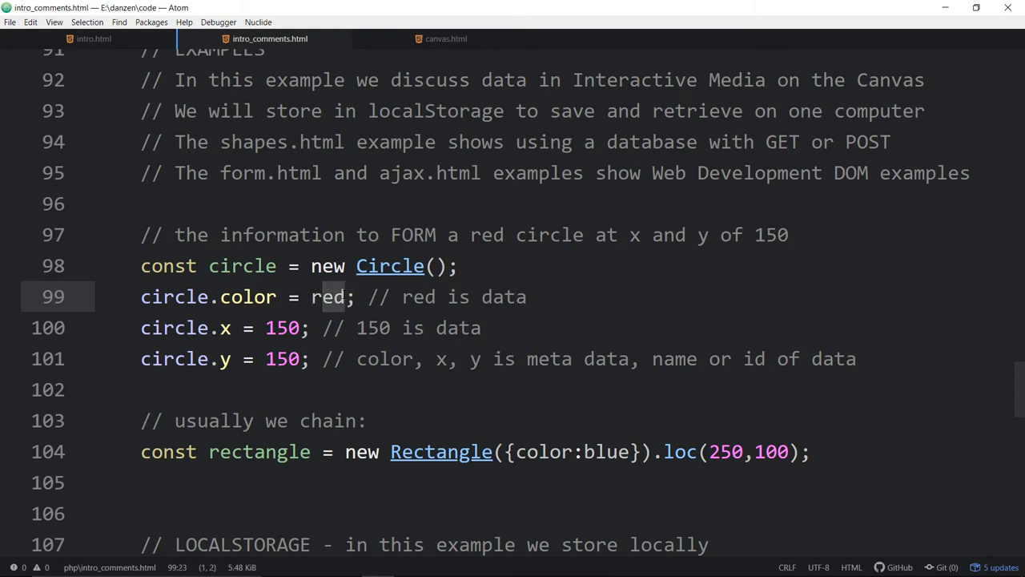
double_click(248, 297)
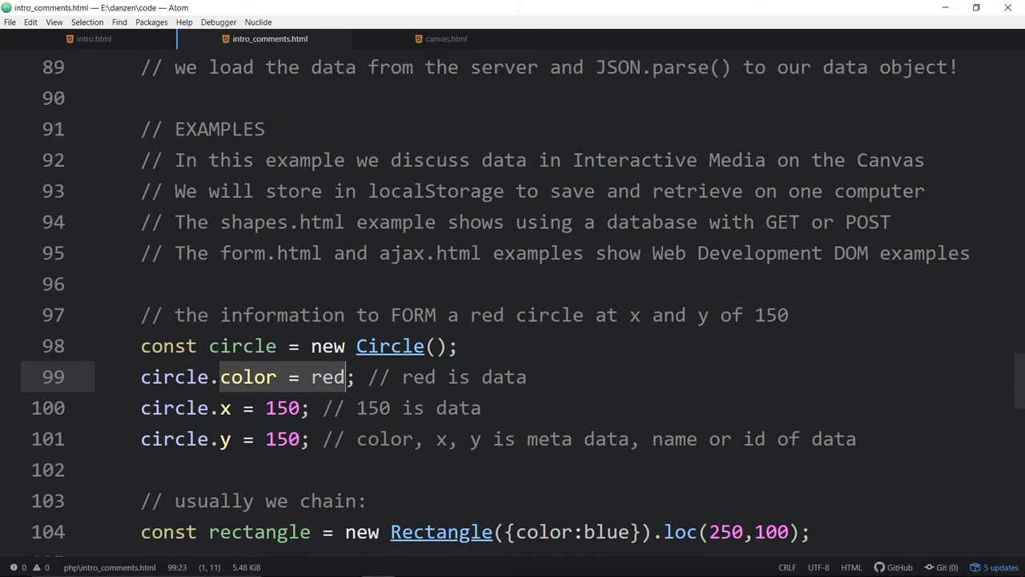
scroll(down, 3)
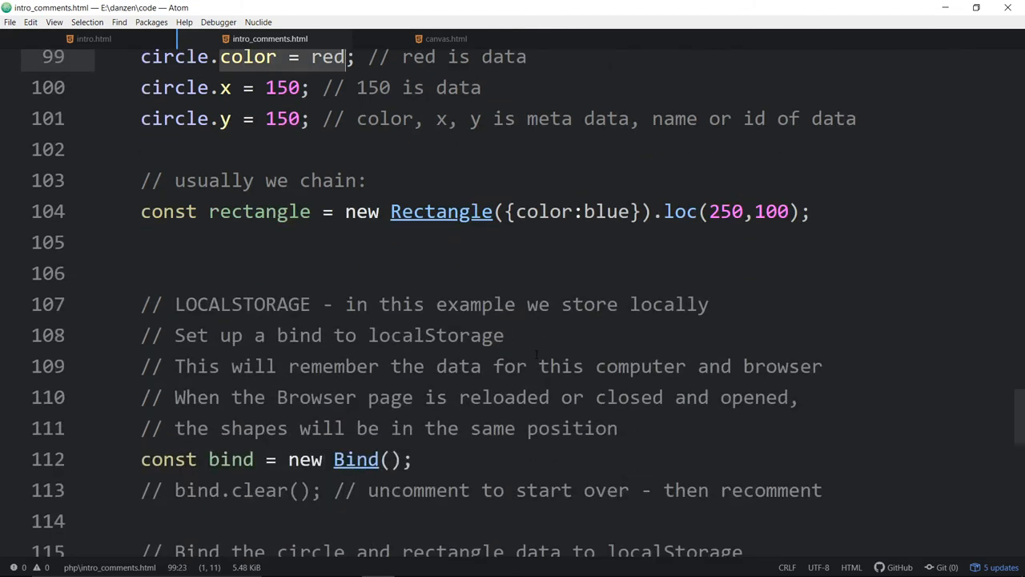
scroll(down, 3)
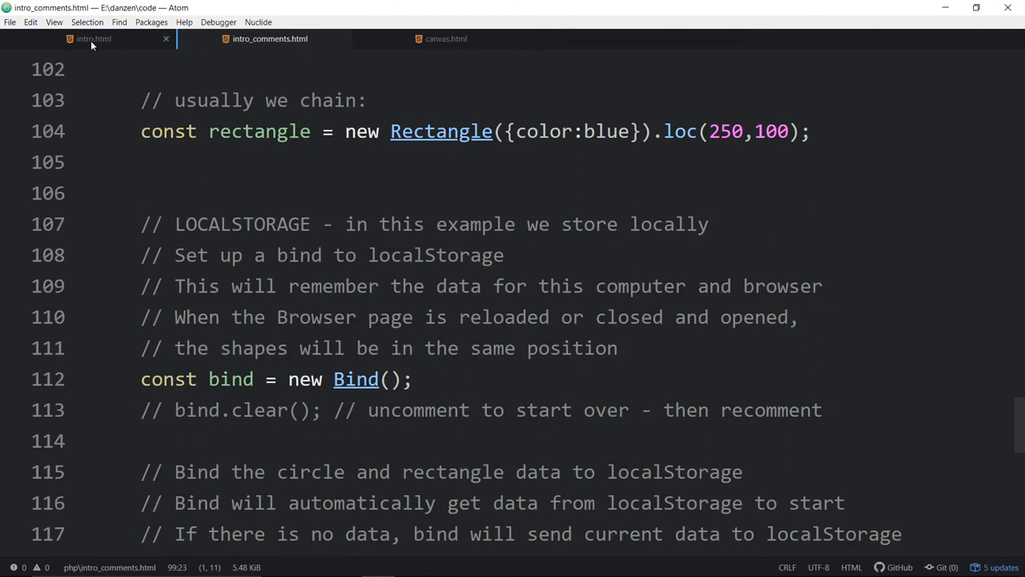
- Back in intro.html, highlight the new Bind() statement and the circ id and x property in circle.bind
click(94, 38)
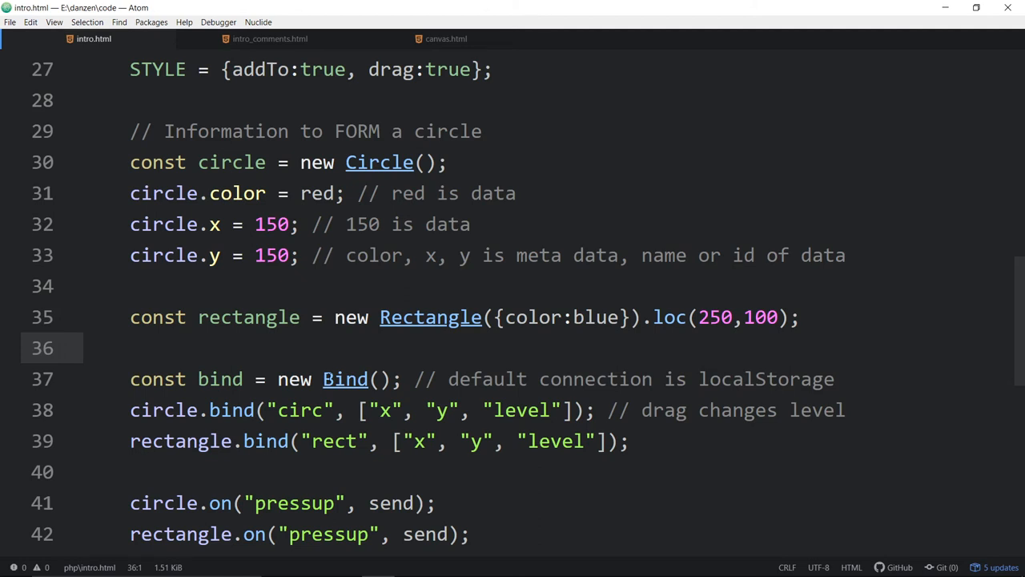
scroll(down, 3)
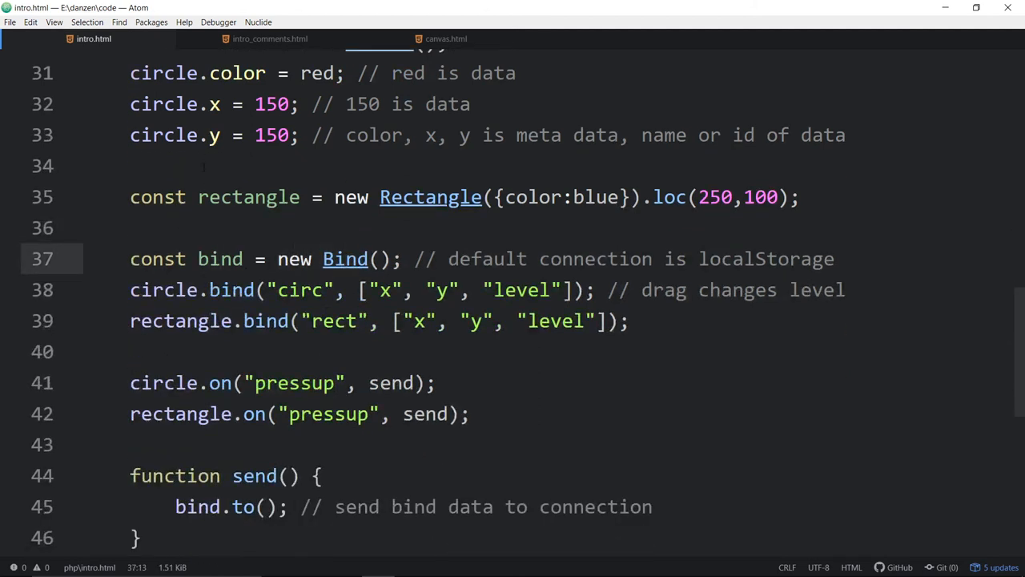
drag(197, 258, 404, 258)
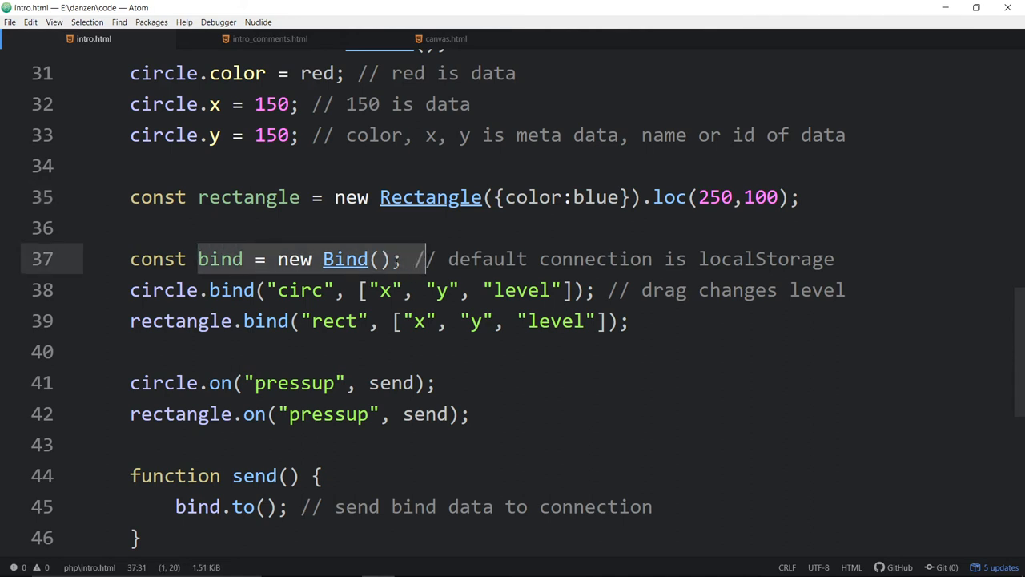
click(279, 289)
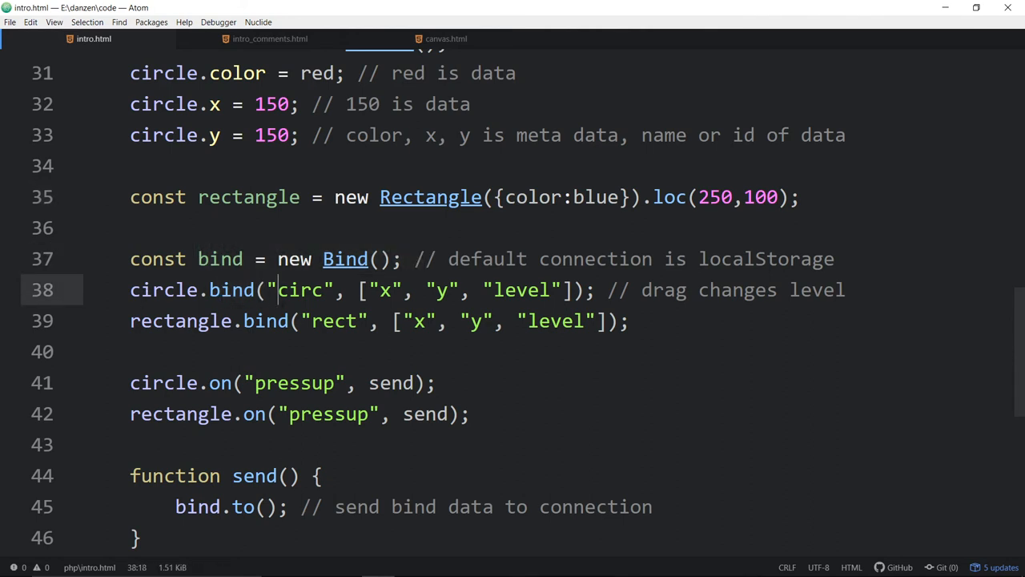
double_click(330, 321)
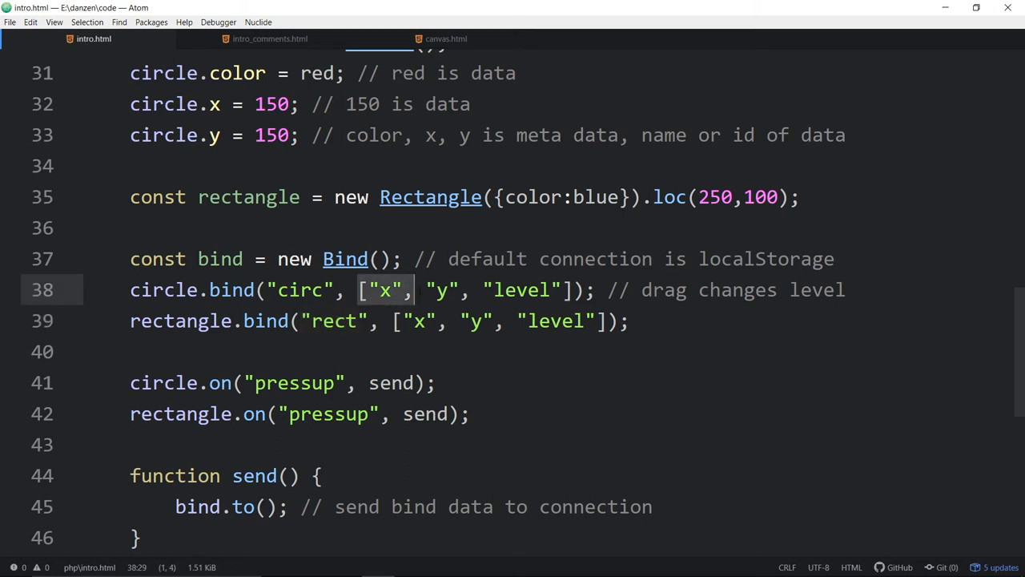
drag(409, 290, 573, 289)
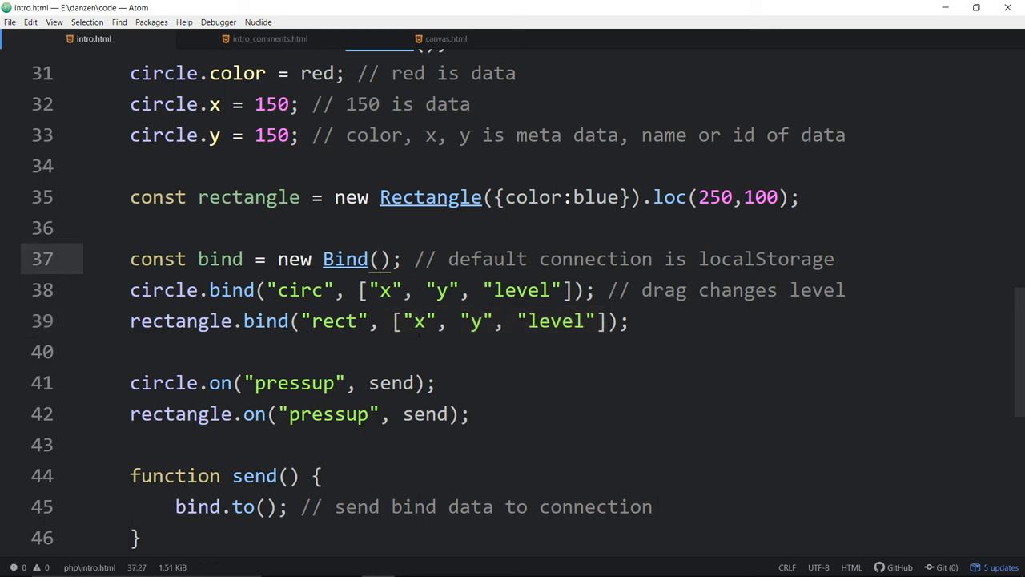
click(380, 258)
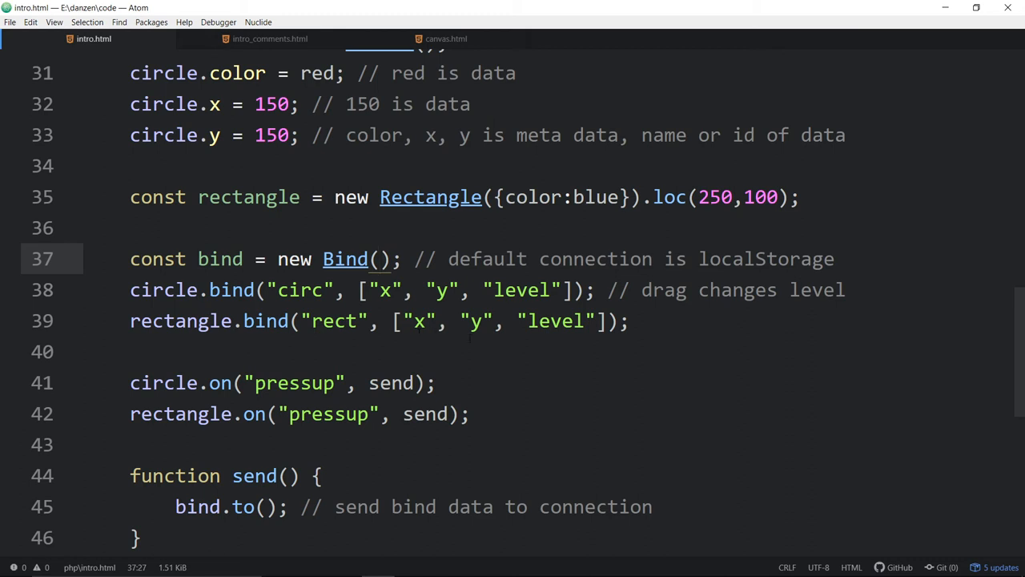
scroll(down, 3)
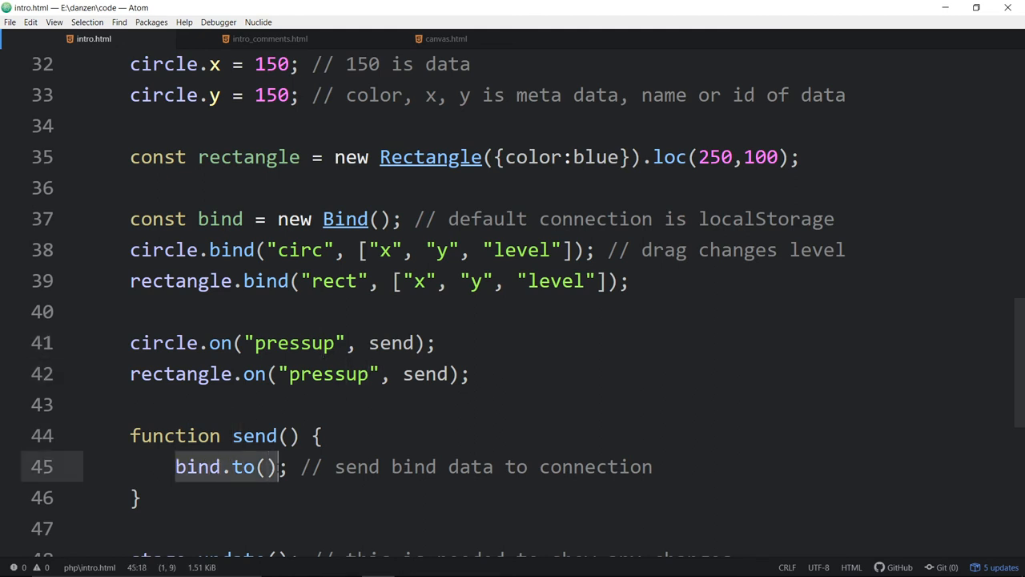
scroll(down, 3)
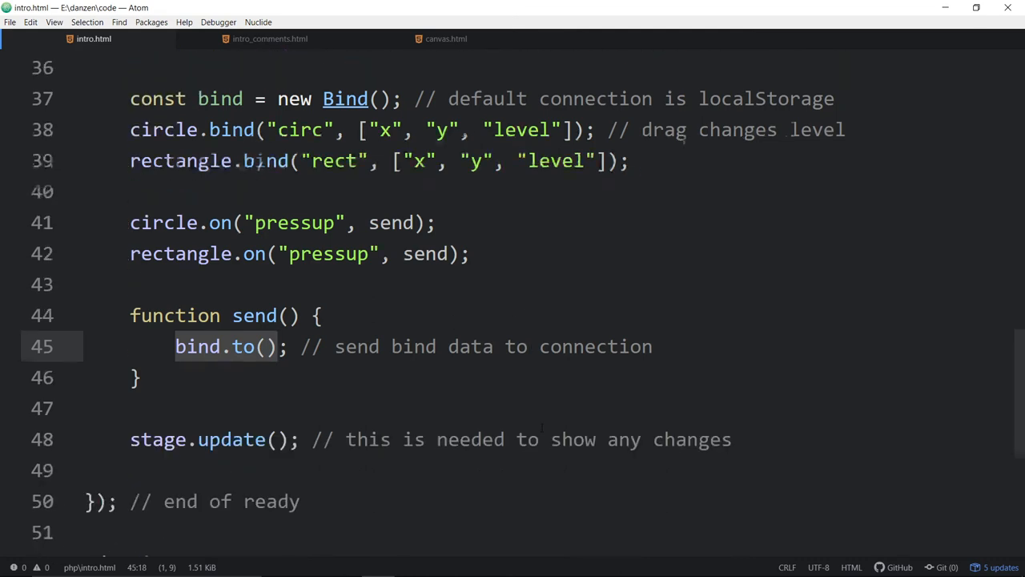
scroll(down, 3)
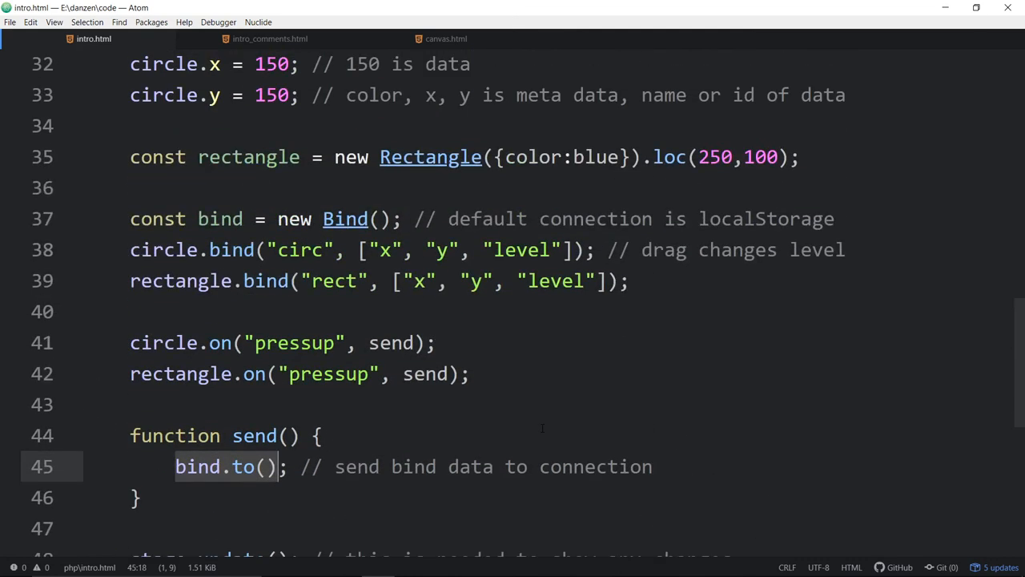
click(376, 219)
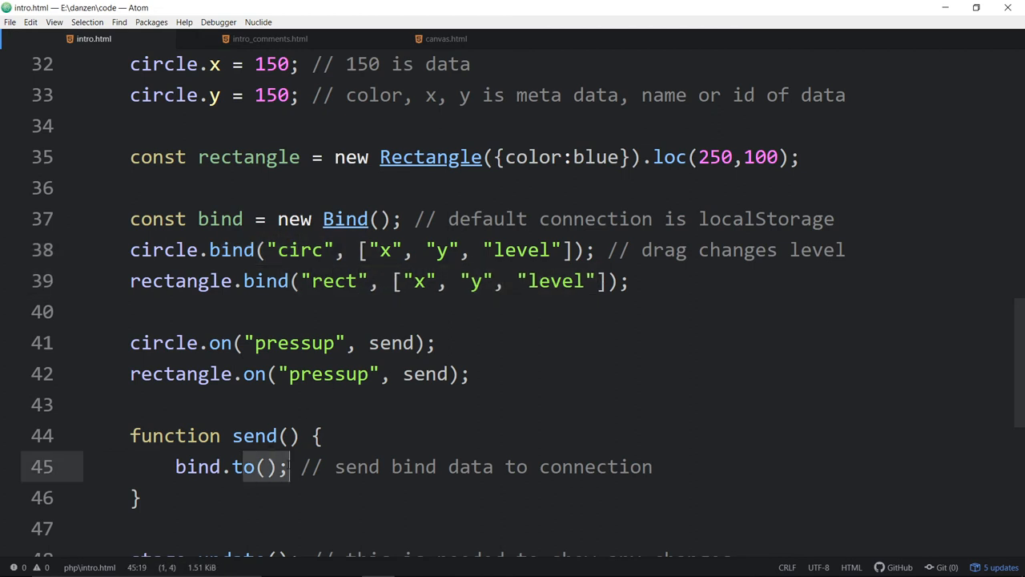
click(400, 435)
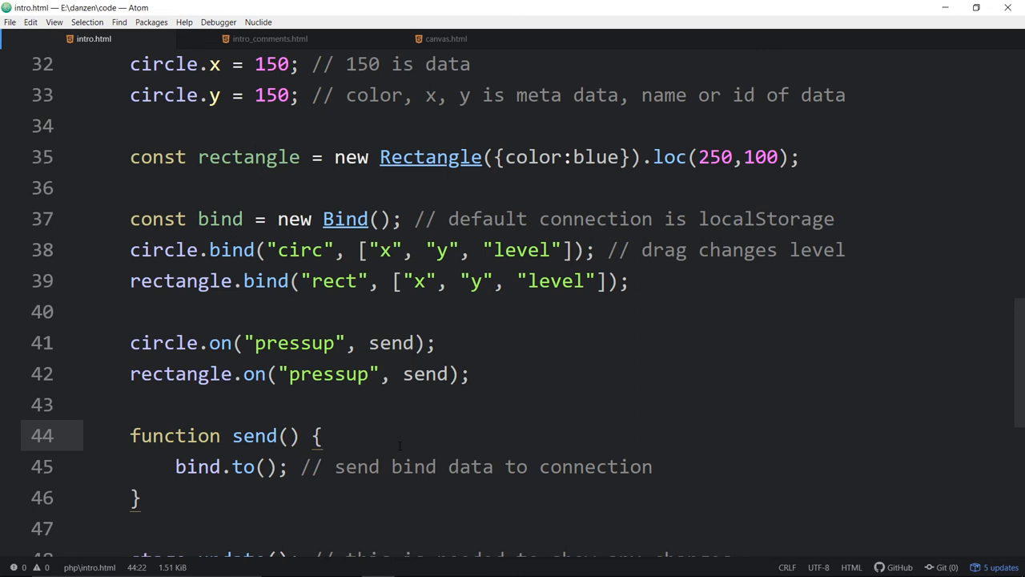
click(321, 435)
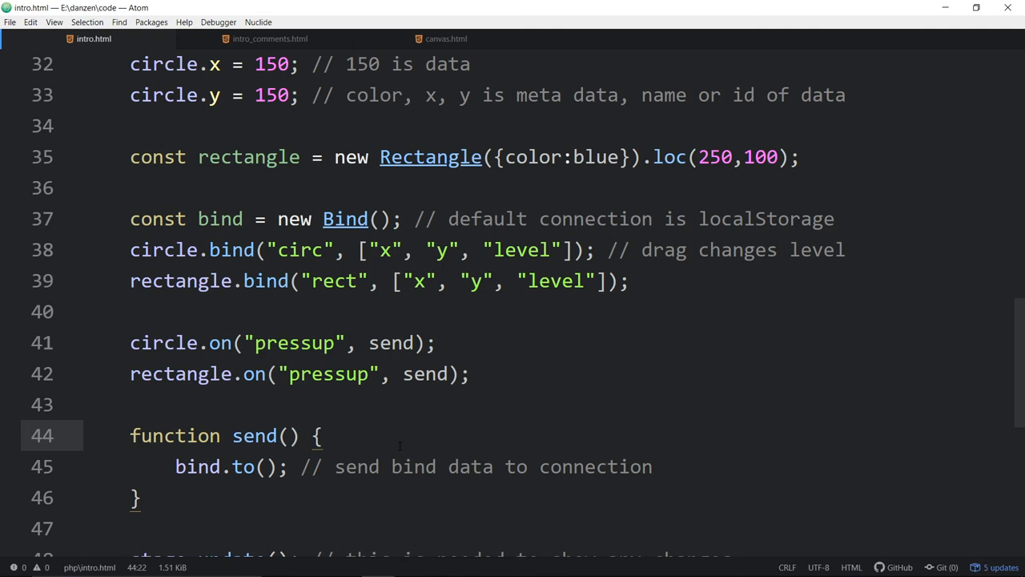
click(321, 435)
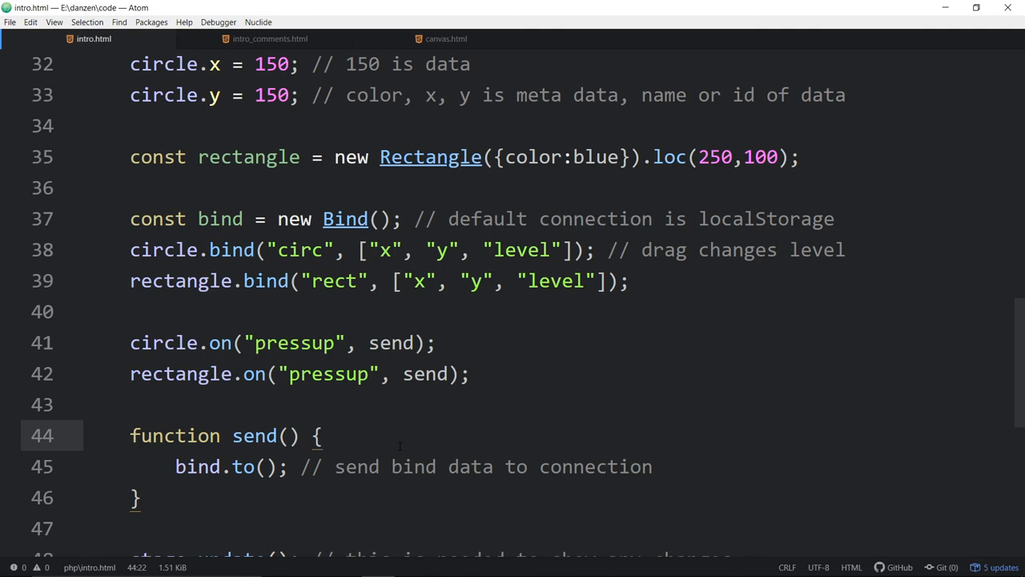
click(321, 435)
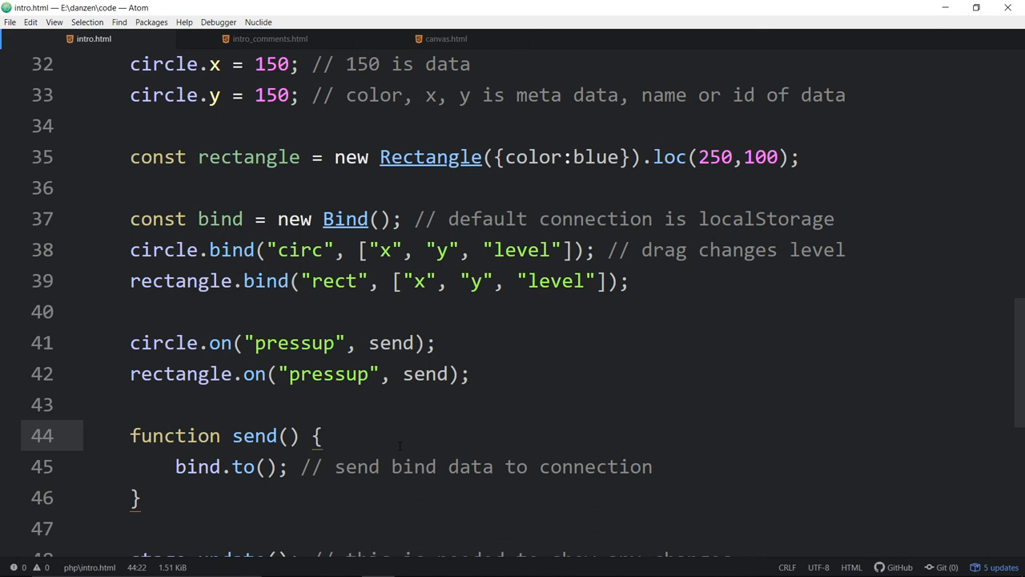
click(321, 435)
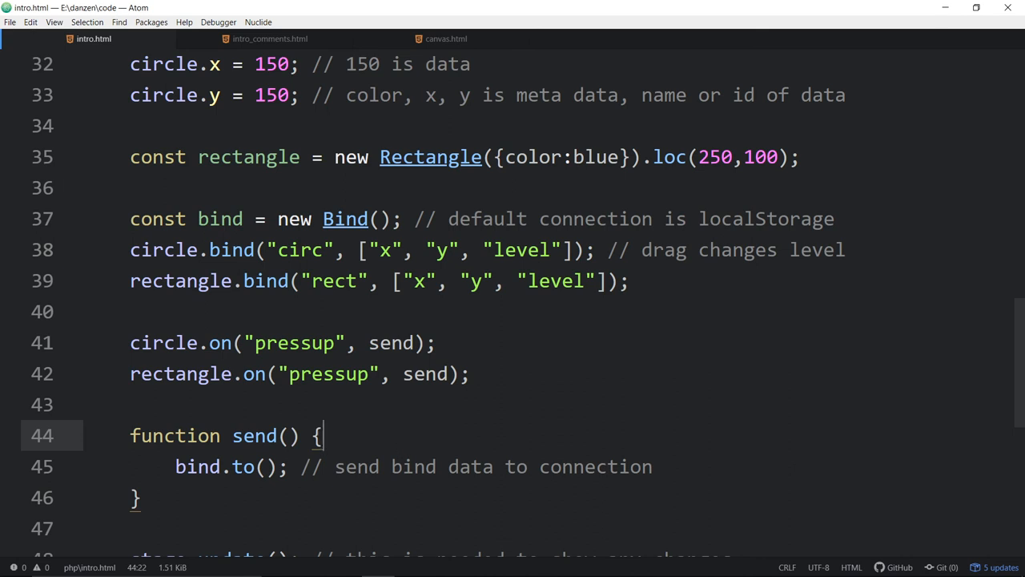